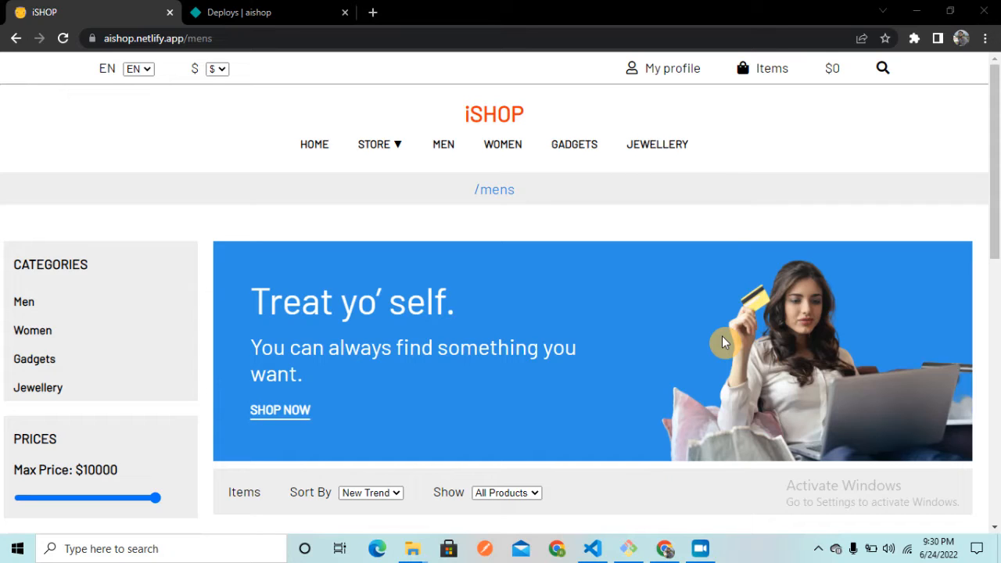
mouse_move(147, 103)
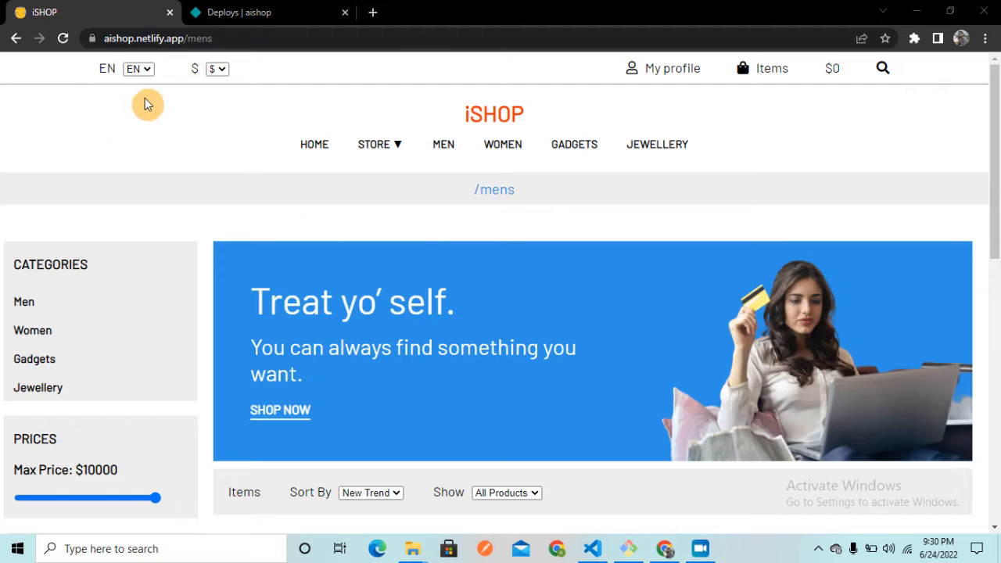
Reload aishop.netlify.app/mens in Chrome to reveal Netlify's Page Not Found error
scroll(down, 3)
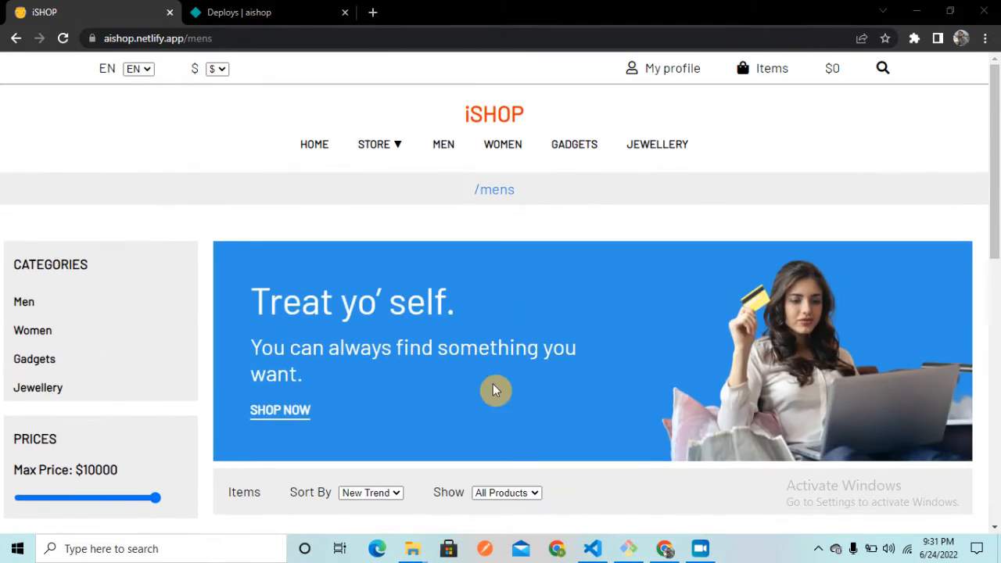
mouse_move(455, 372)
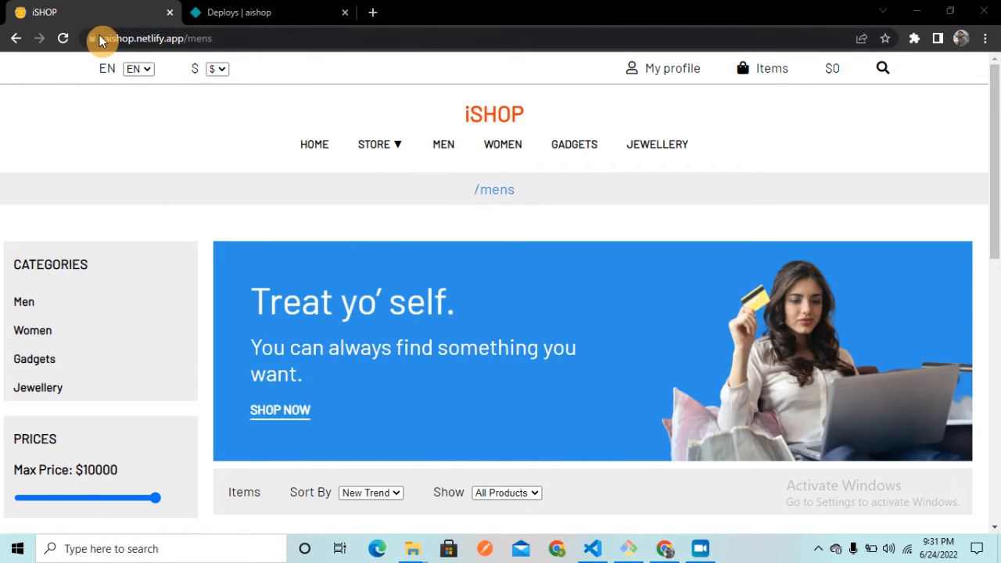
click(444, 144)
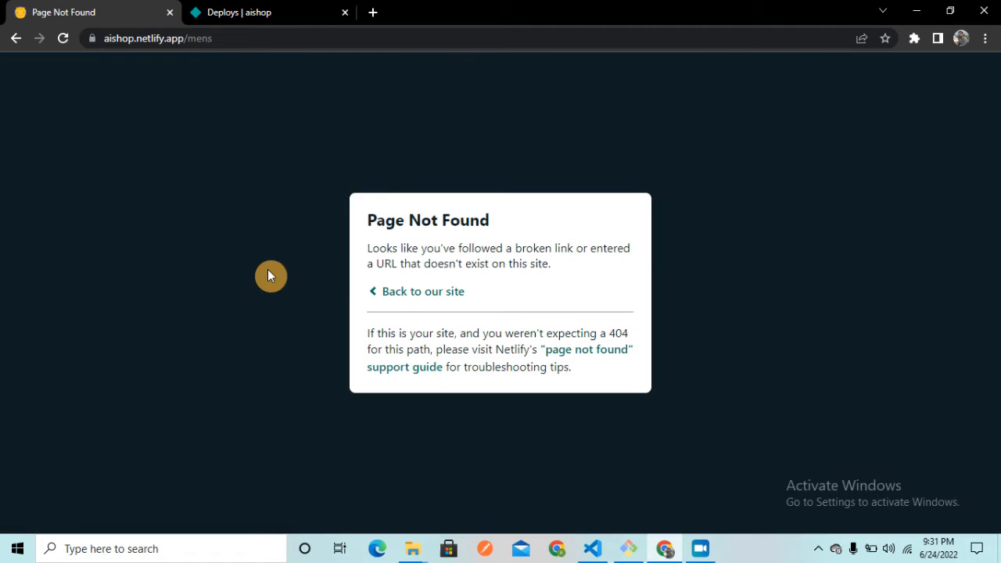
mouse_move(445, 212)
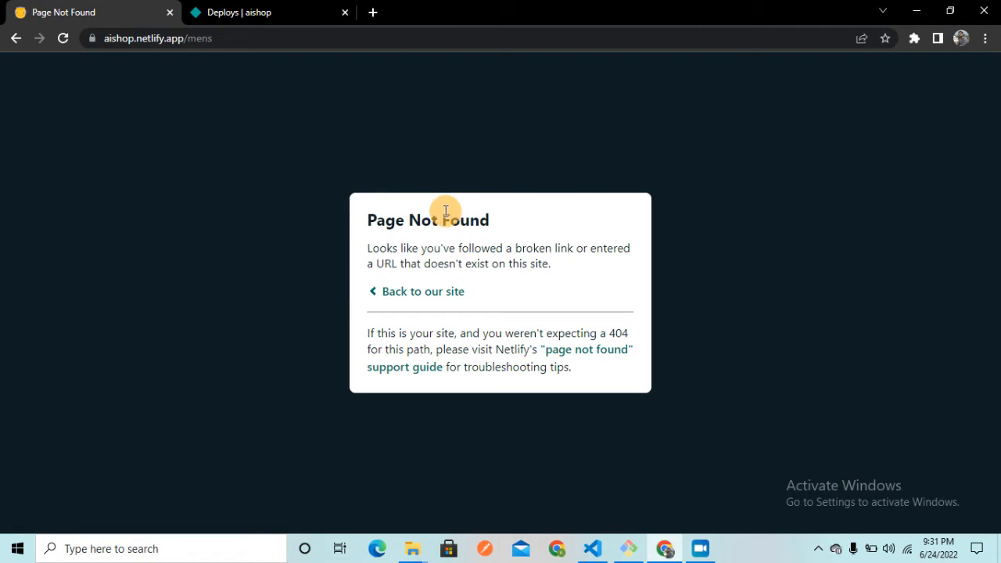
mouse_move(369, 430)
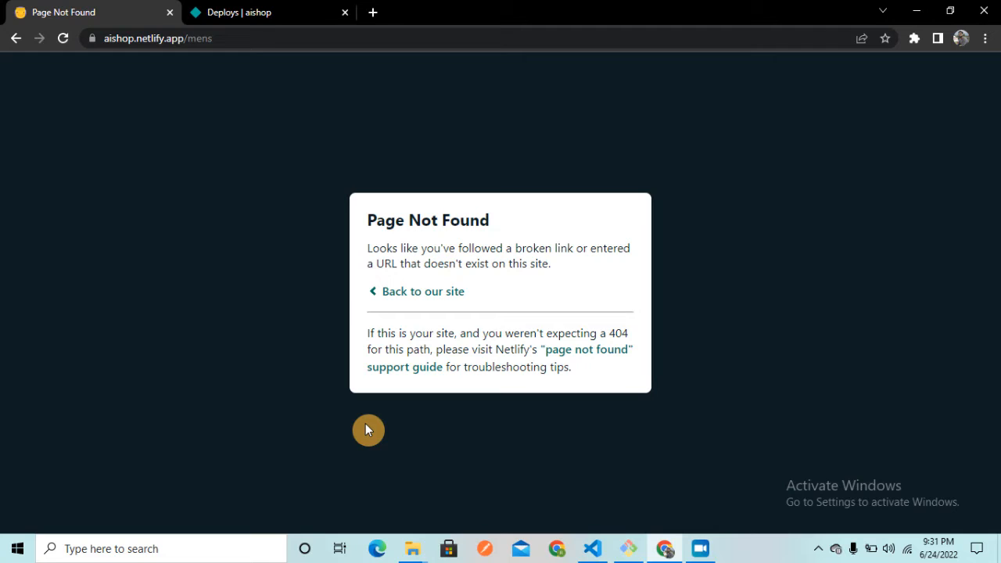
mouse_move(231, 85)
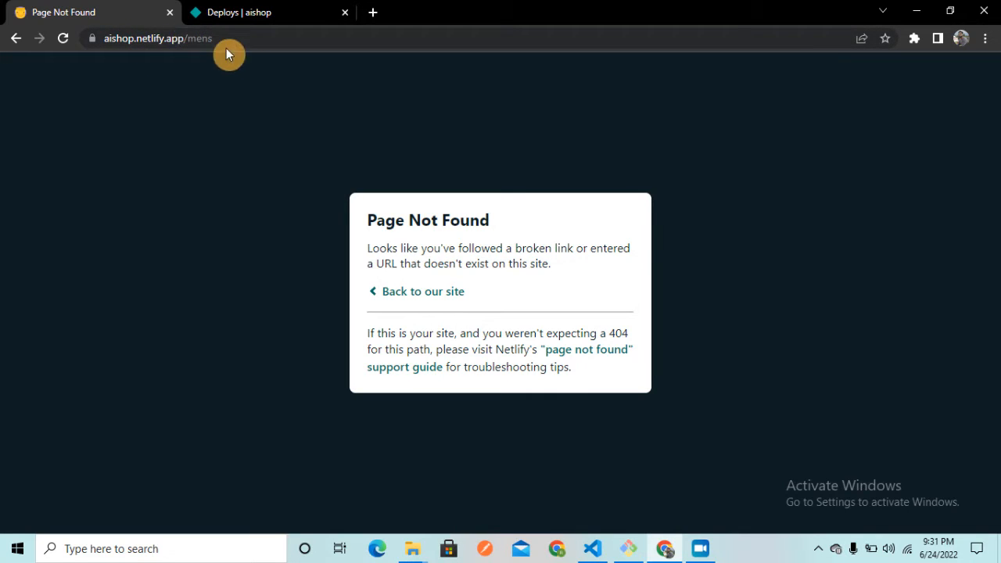
mouse_move(158, 138)
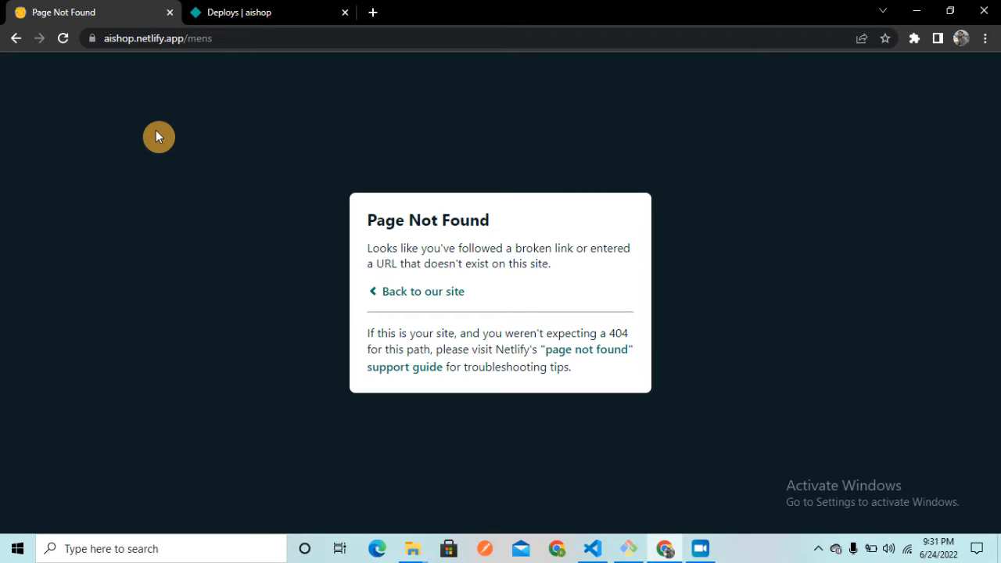
mouse_move(238, 69)
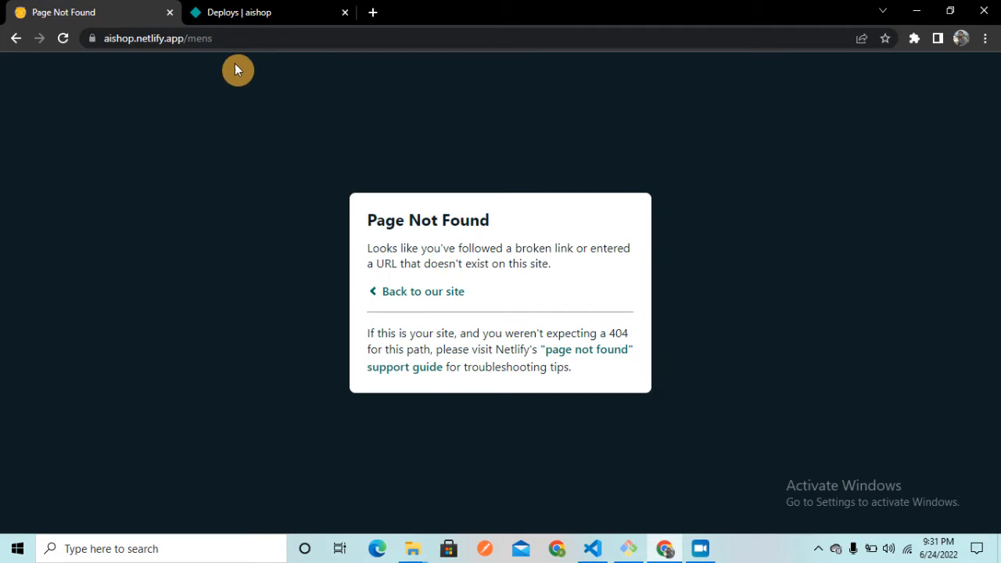
mouse_move(238, 203)
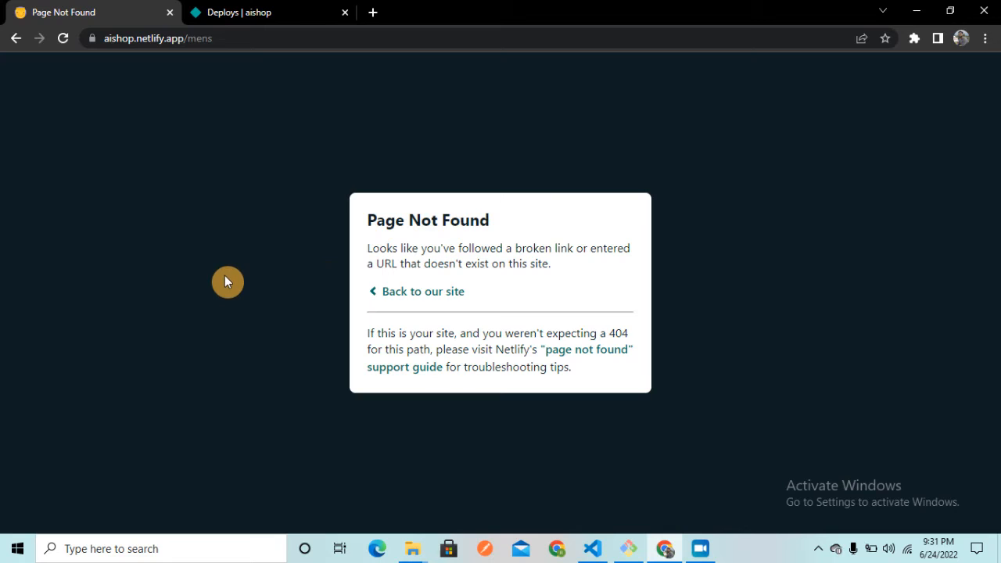
mouse_move(182, 109)
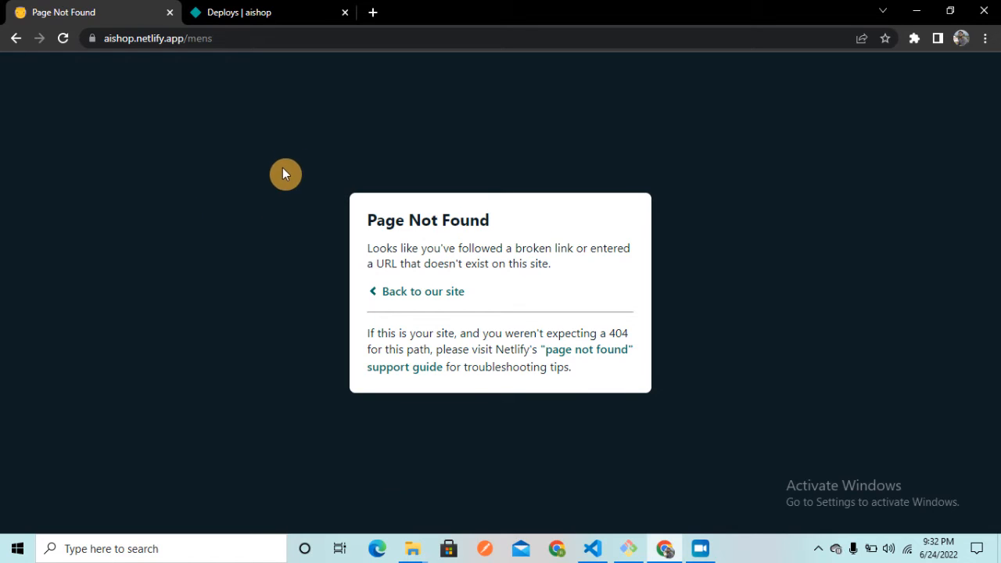
mouse_move(154, 60)
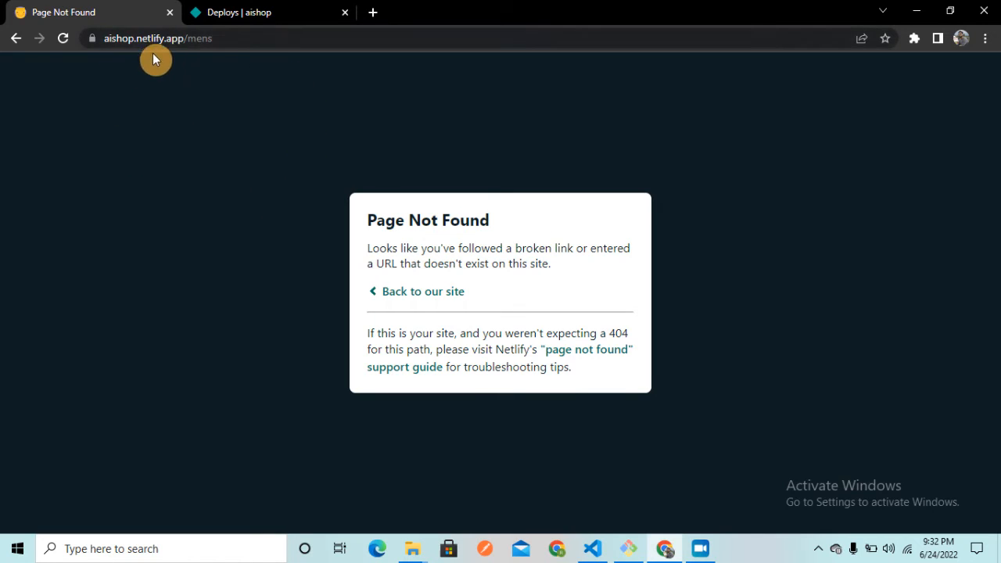
mouse_move(281, 178)
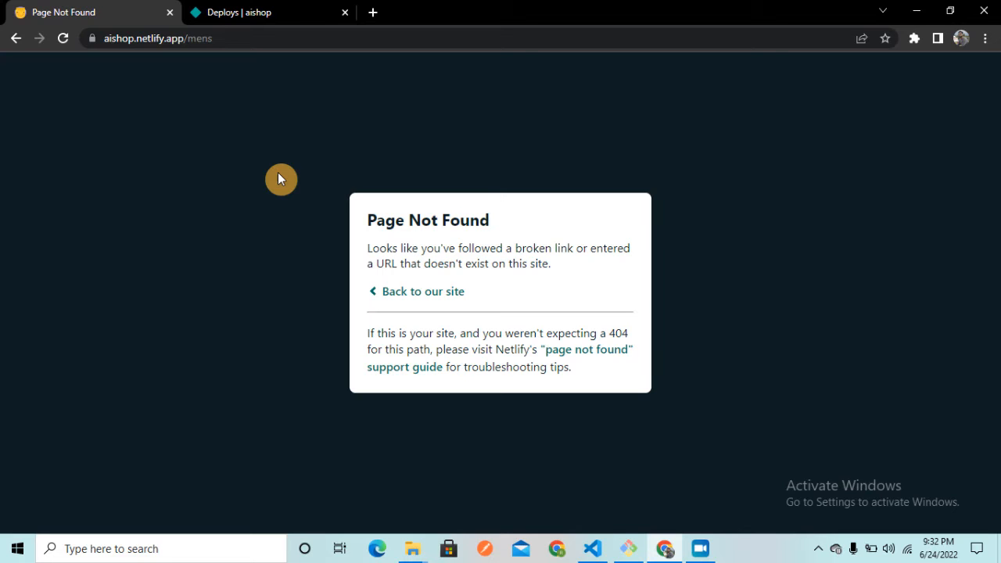
mouse_move(591, 548)
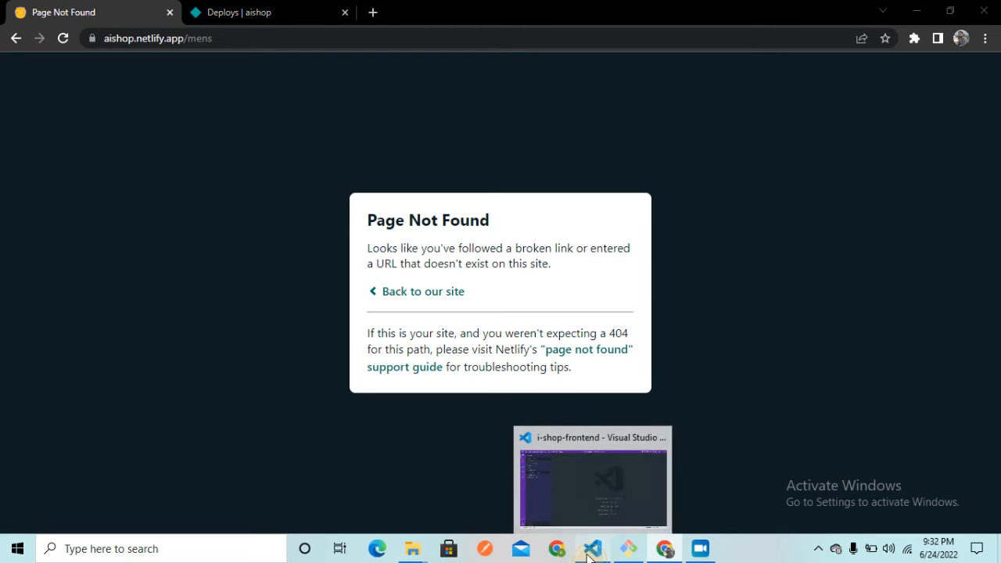
Create an empty netlify.toml file at the i-shop-frontend project root
click(591, 547)
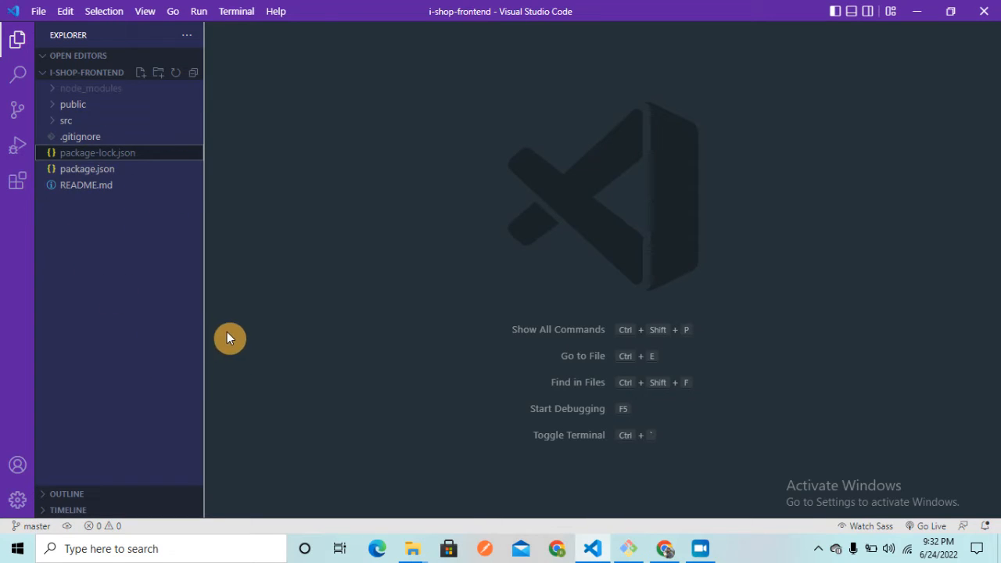
mouse_move(140, 84)
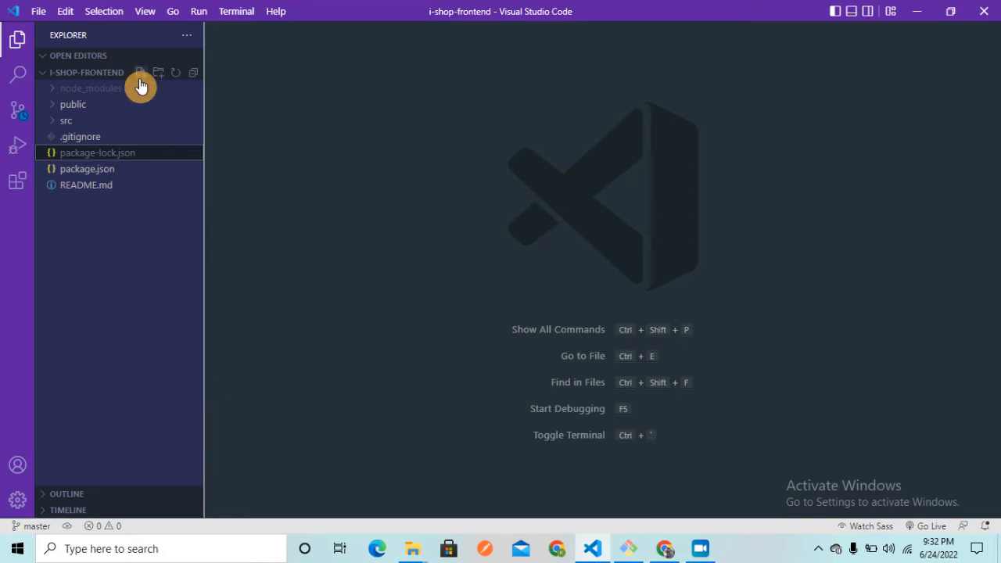
click(141, 72)
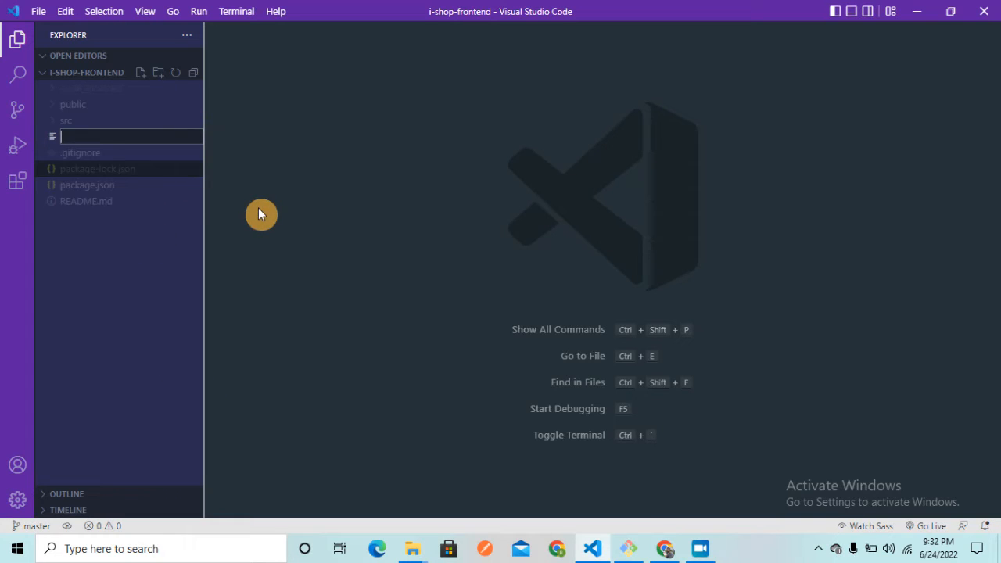
text(net)
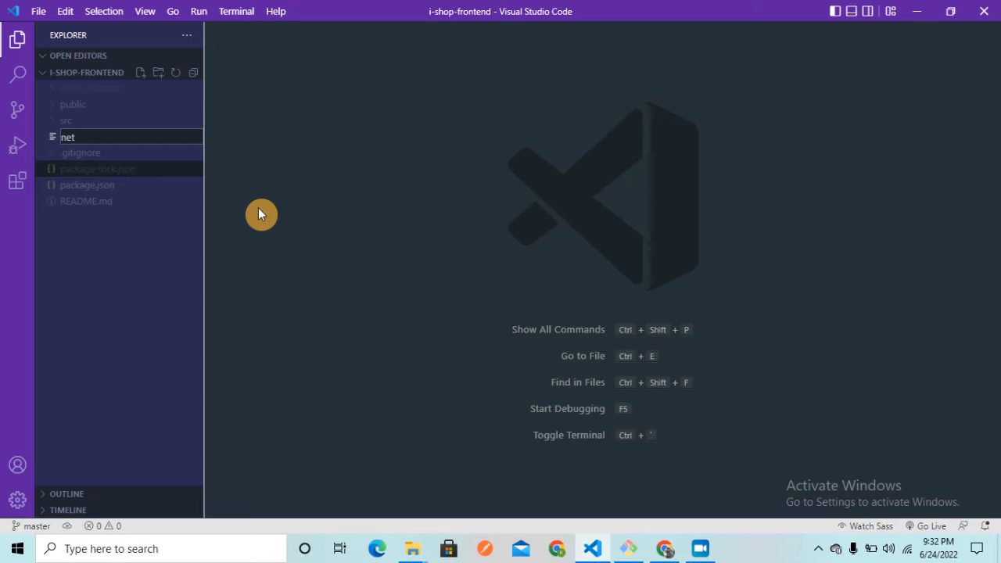
text(lify.t)
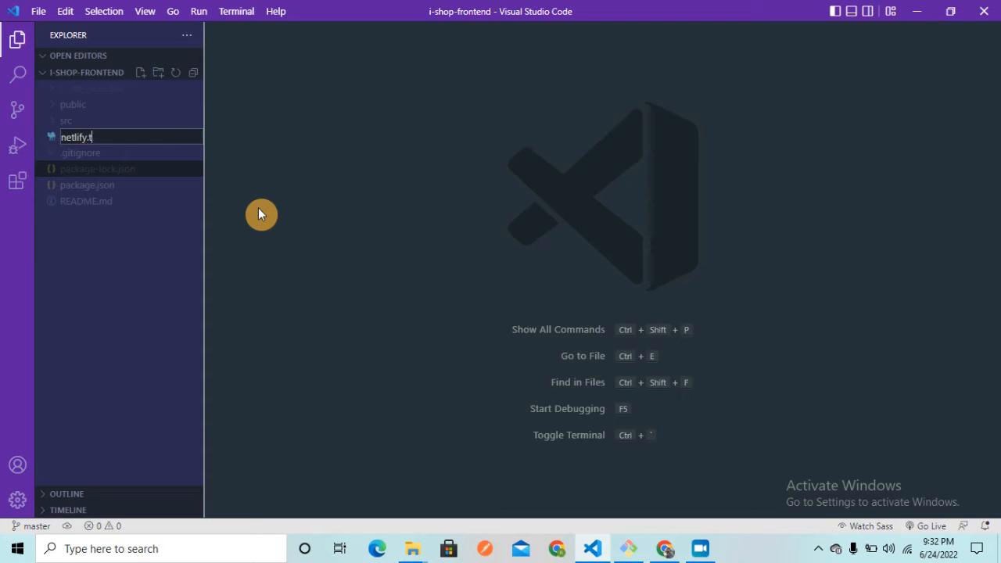
key(Enter)
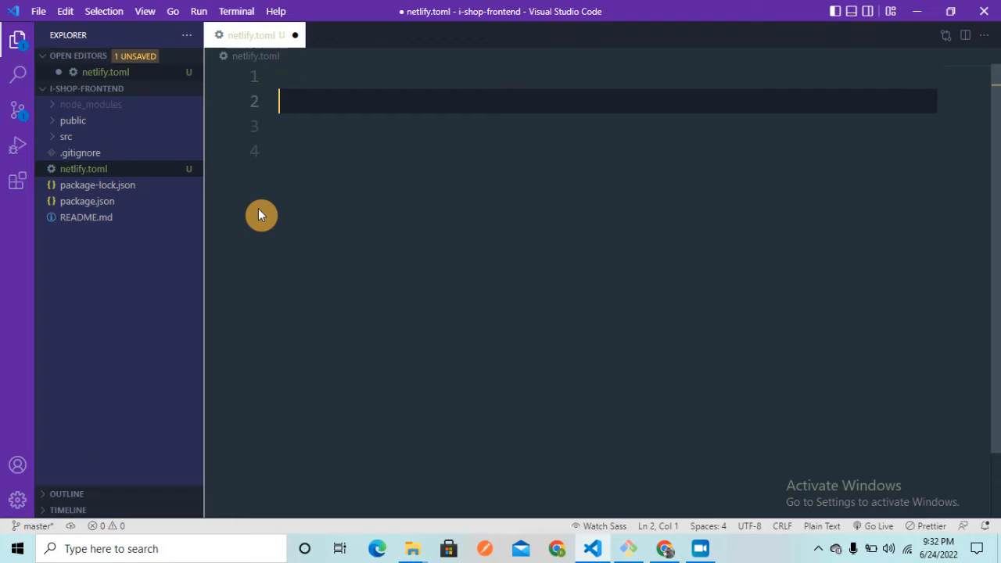
Write a [[redirects]] rule with from = "/*" and to = "/index.html"
text([[]])
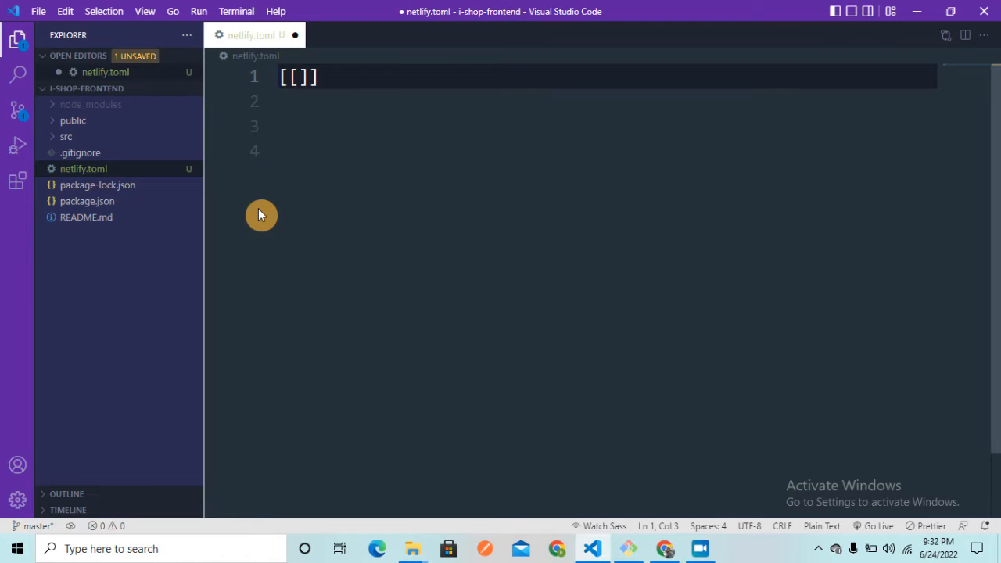
text(redirects)
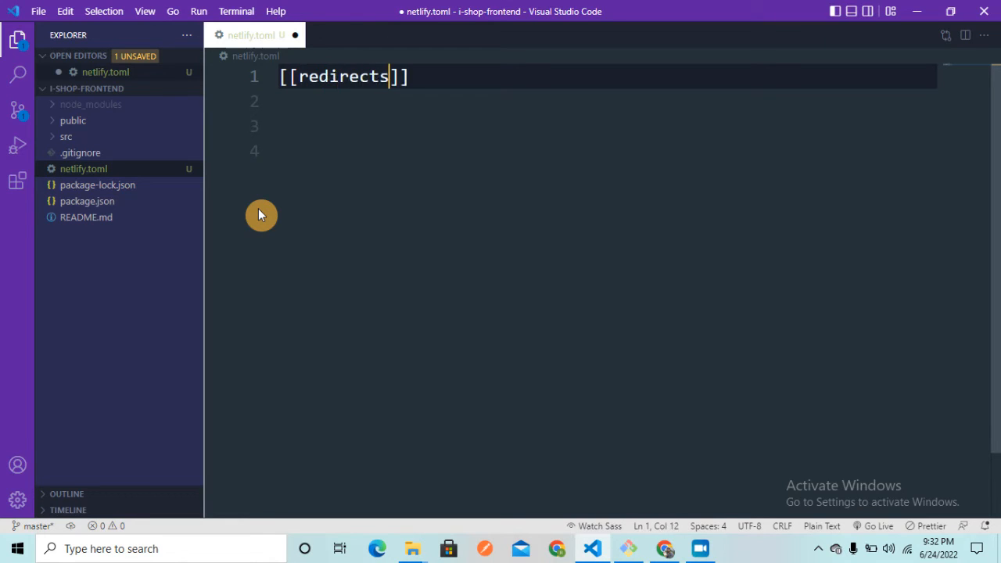
text(fr)
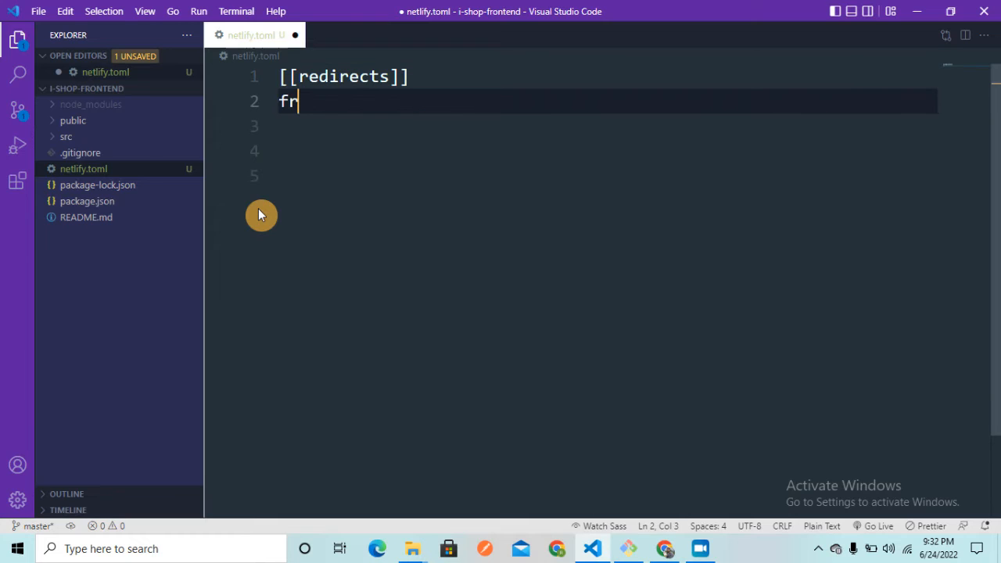
text(om = ")
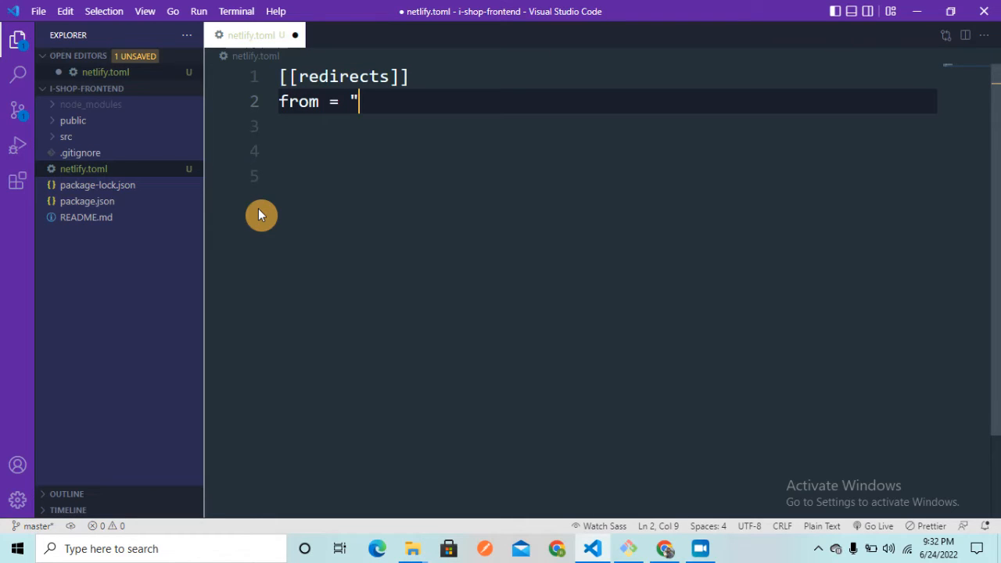
text(/)
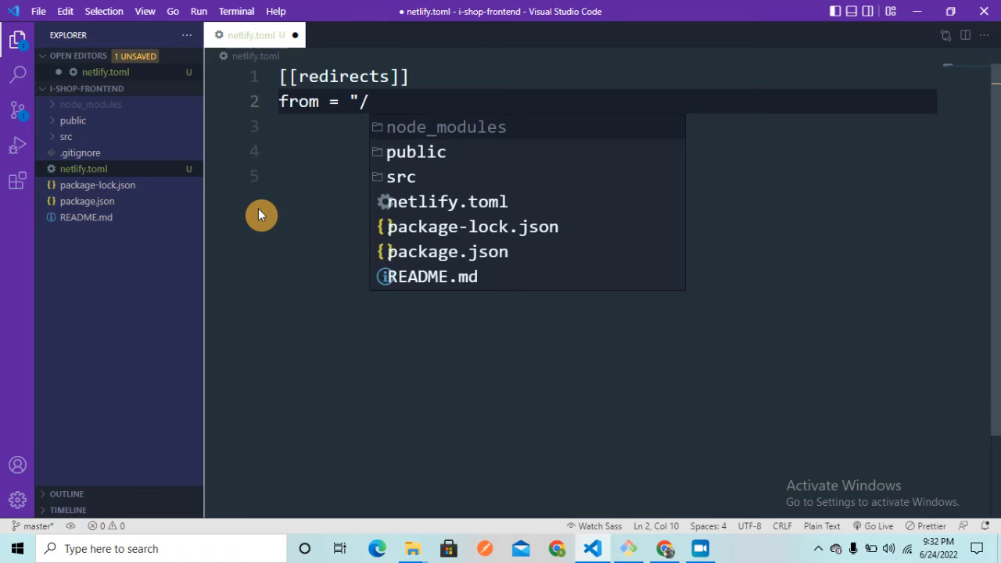
text(*")
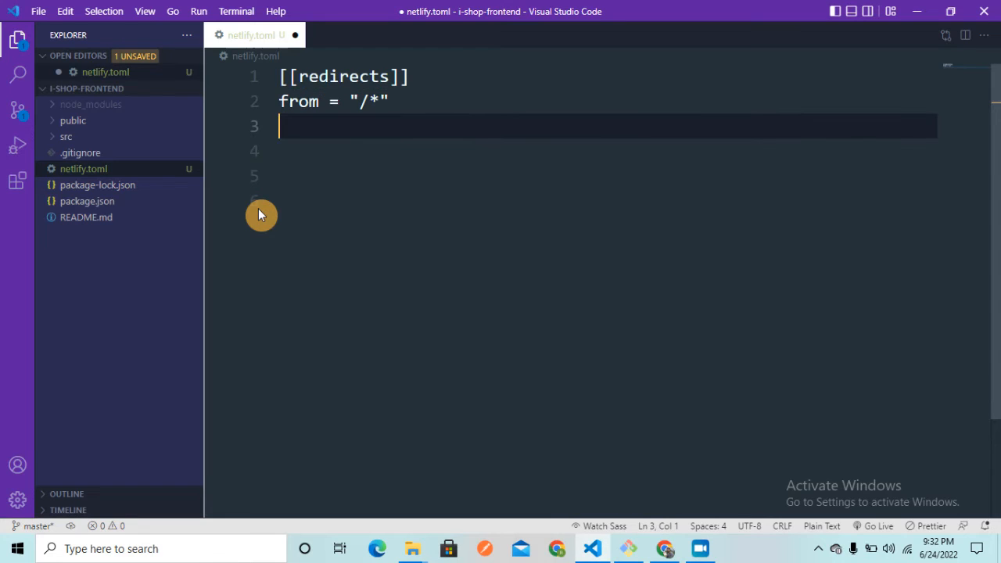
text(to =)
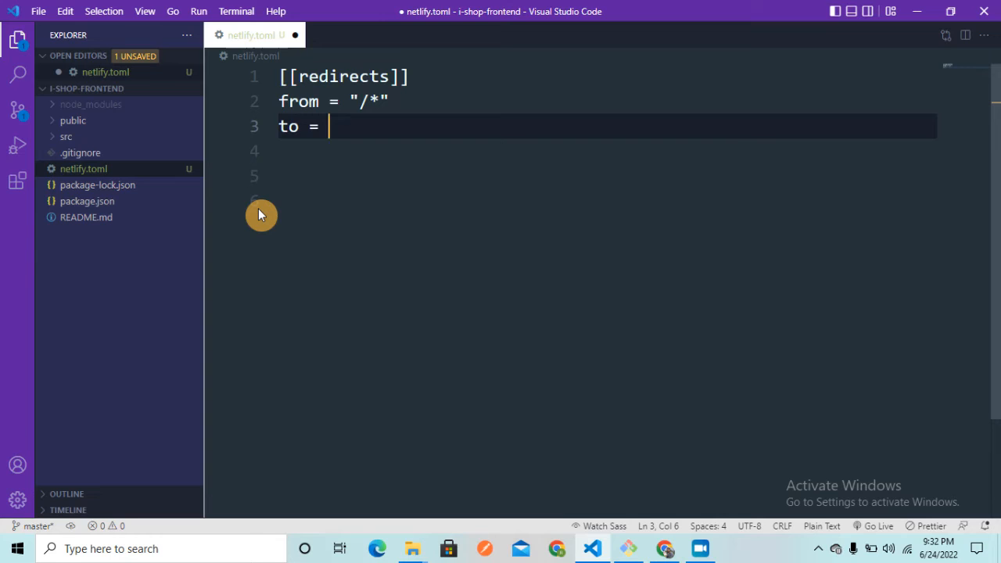
text("/ind)
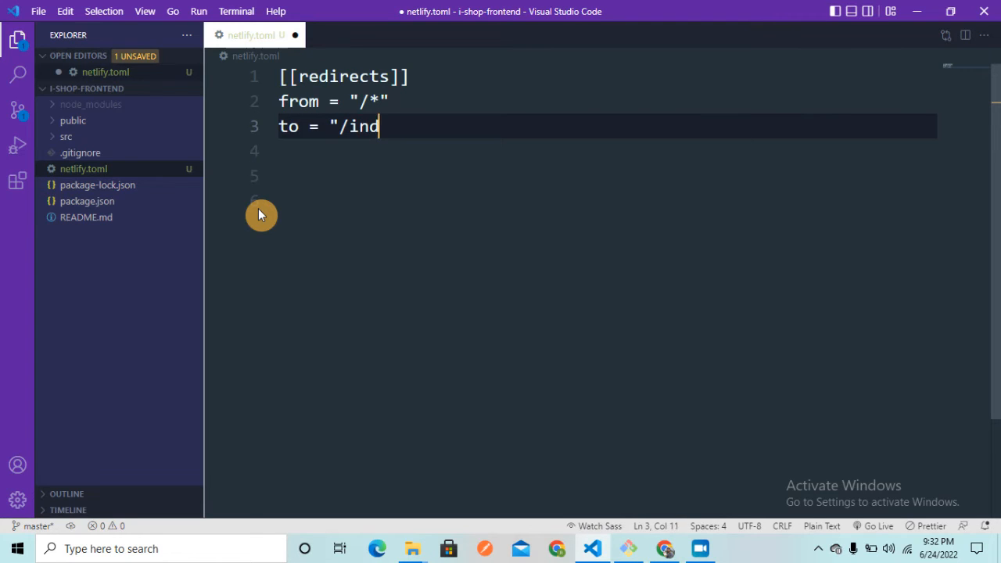
text(ex)
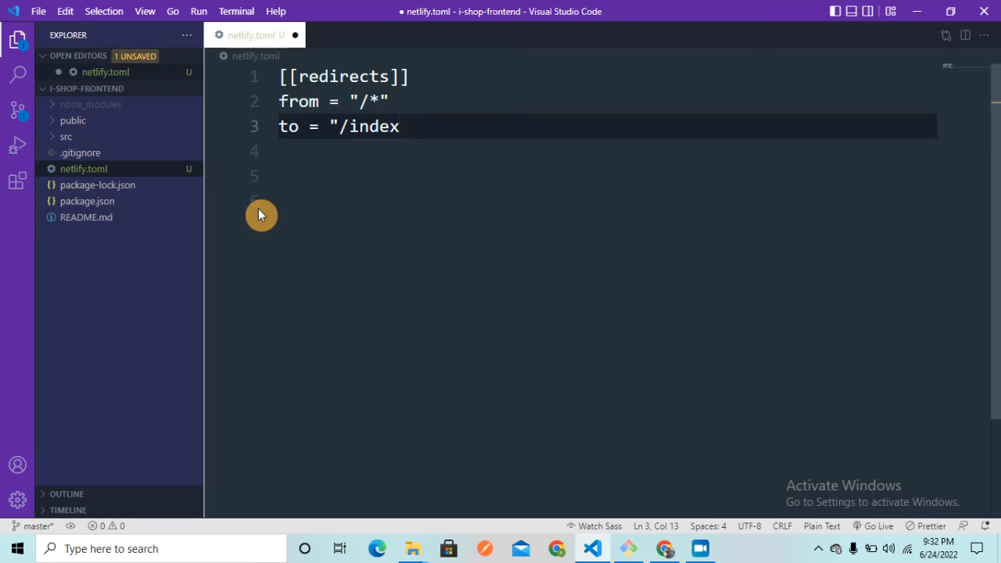
text(.html)
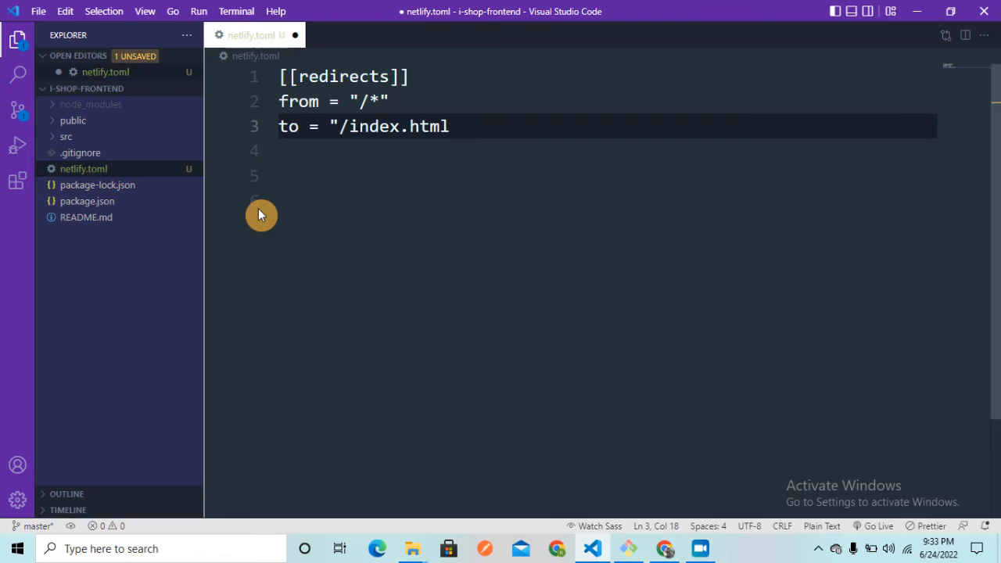
Add status = 200 to the redirect rule and save netlify.toml
text(stat)
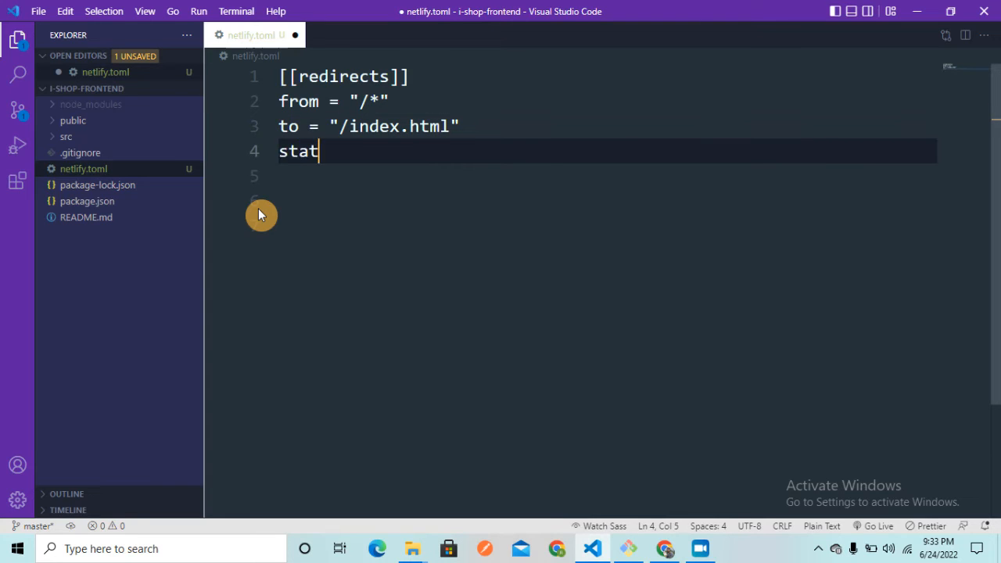
text(us =)
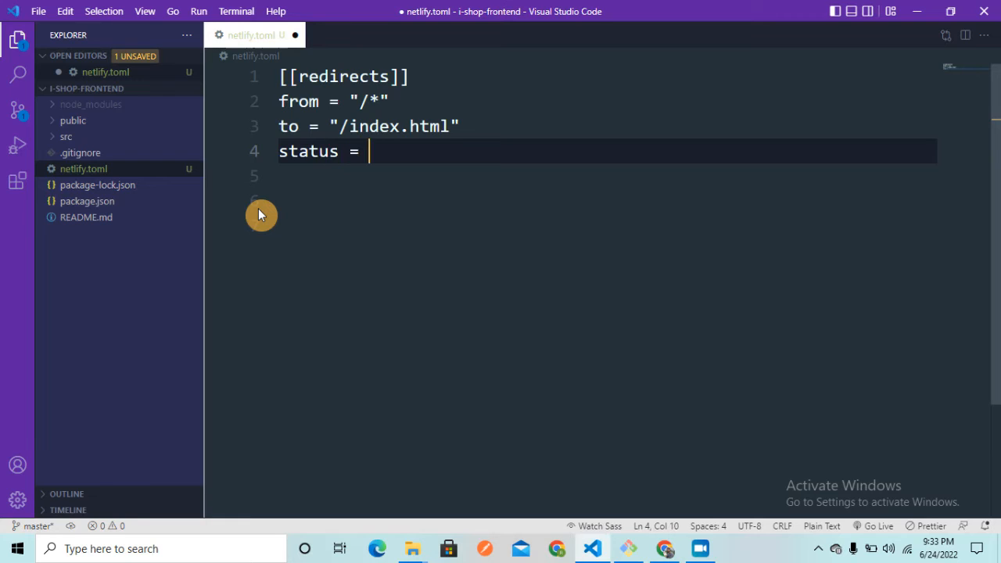
text(200)
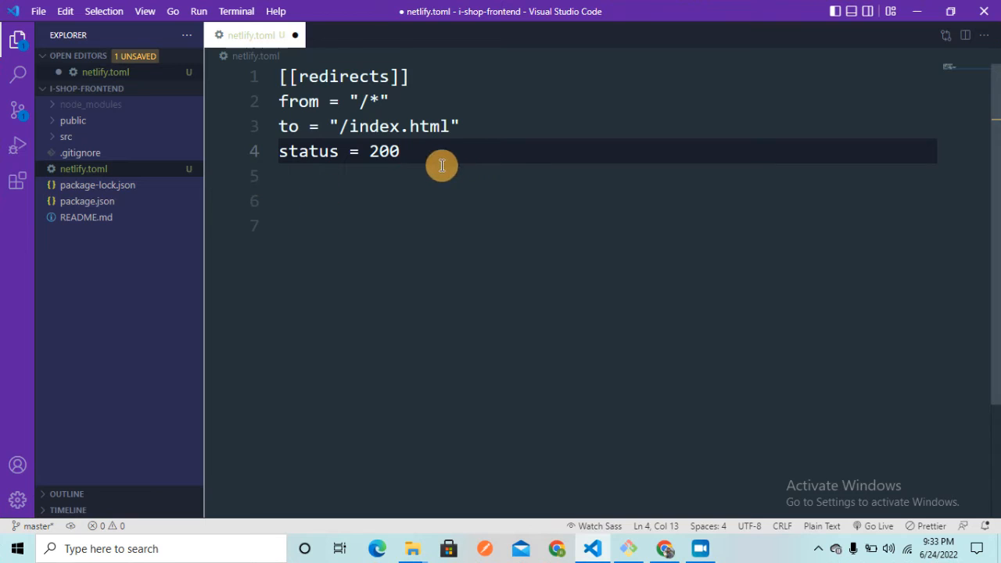
key(ctrl+a)
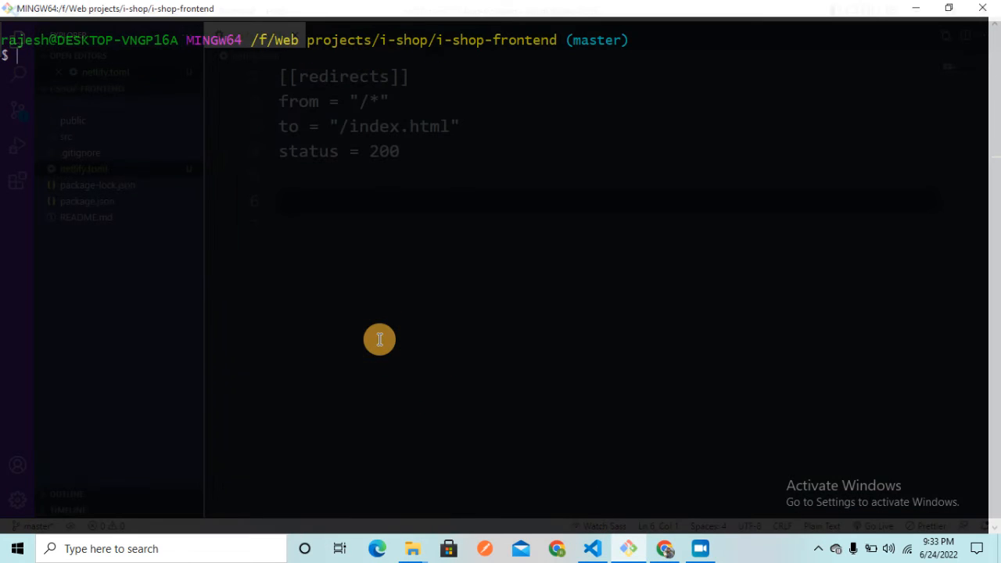
Stage the changes and commit them with the message "error fixes"
text(git add .)
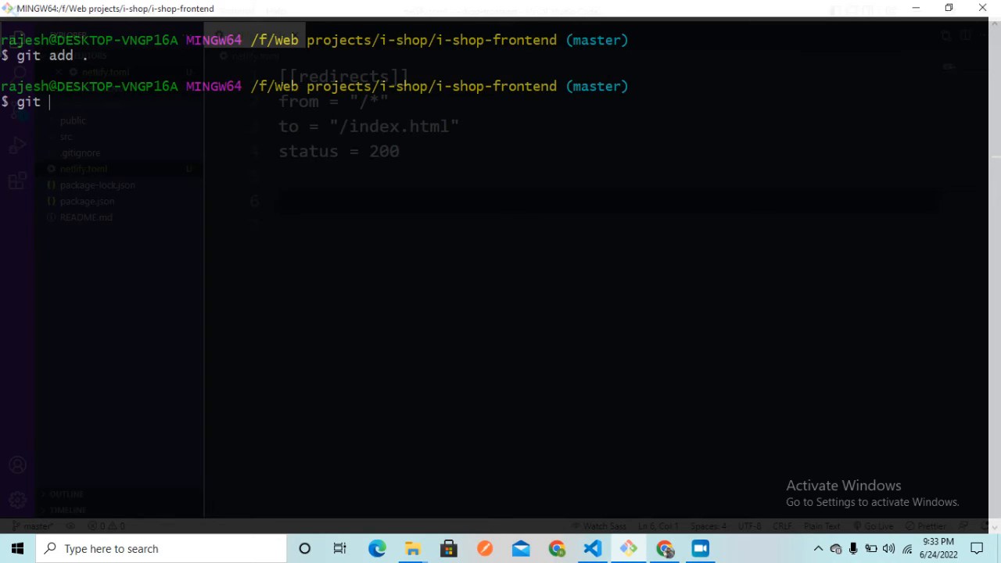
text(commit)
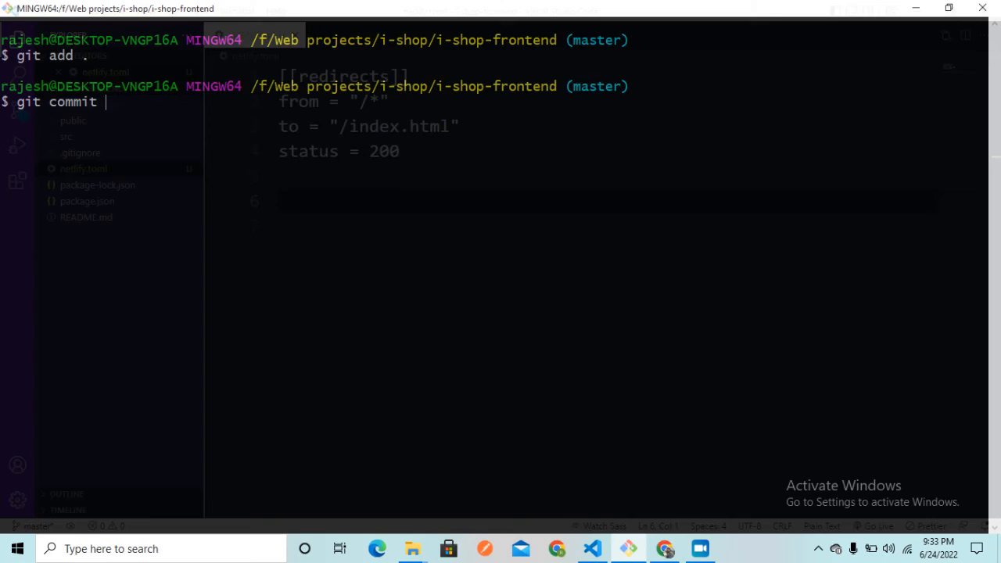
text(-m ")
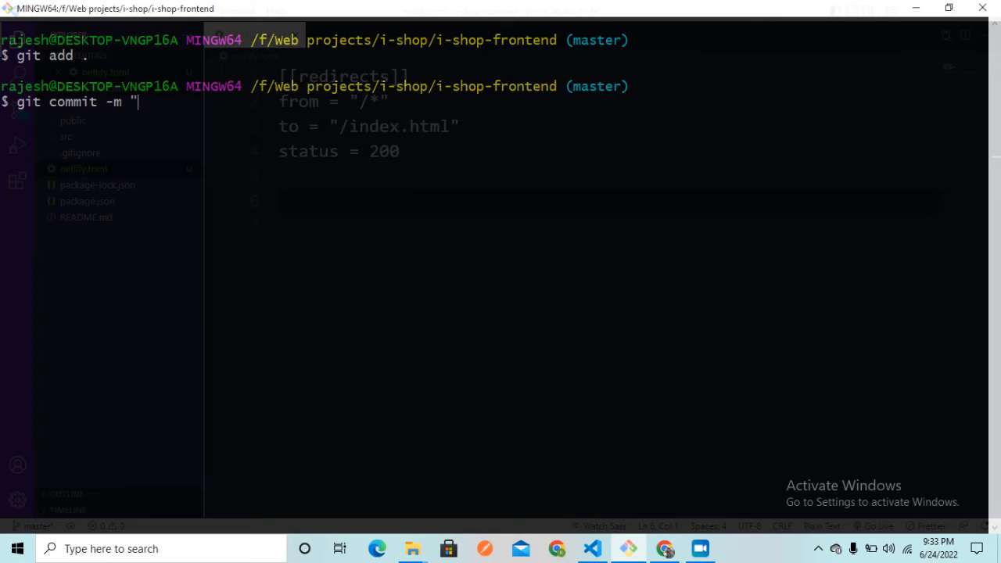
text(error)
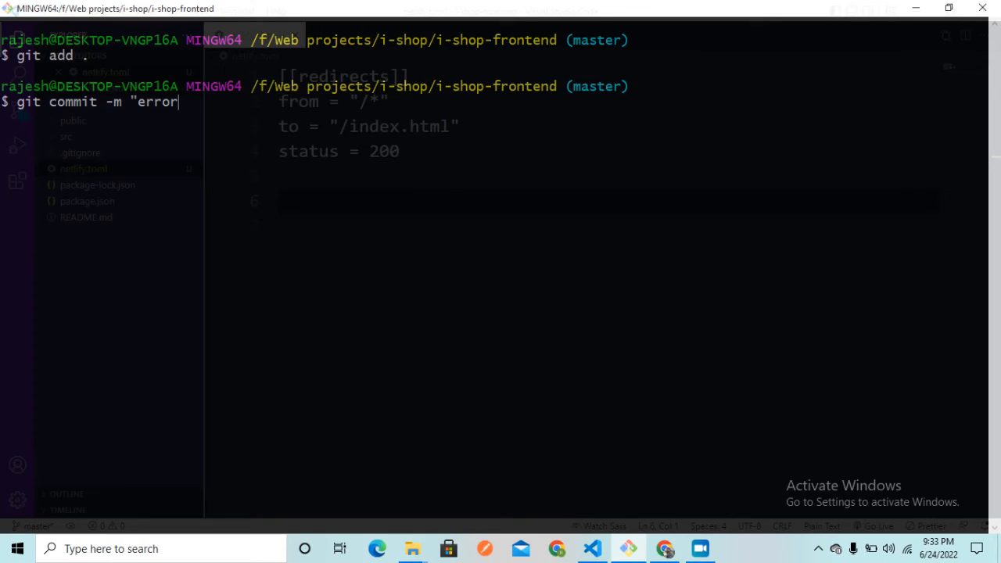
text(fixes)
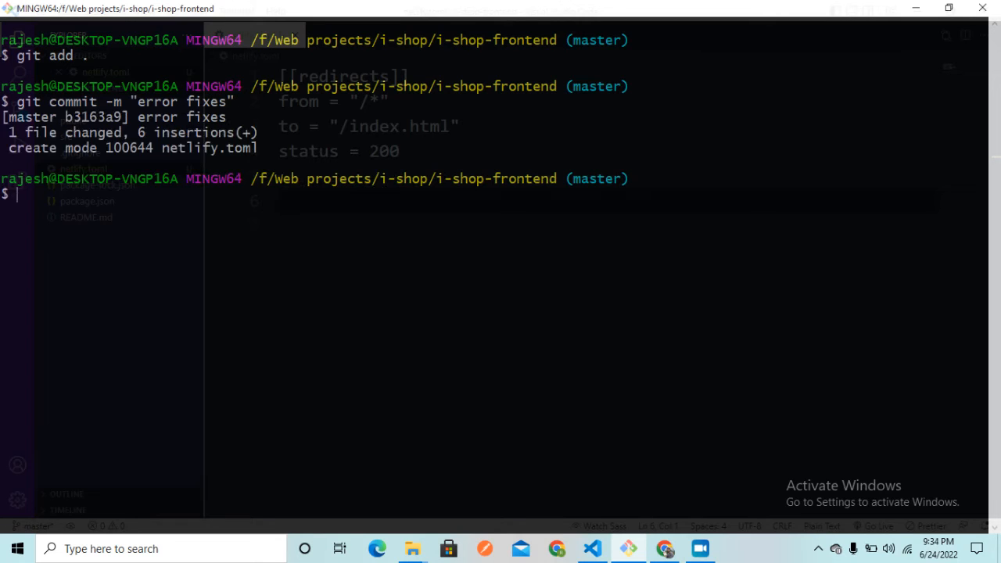
Push the commit to origin master and switch to the browser to check Netlify deploys
text(git)
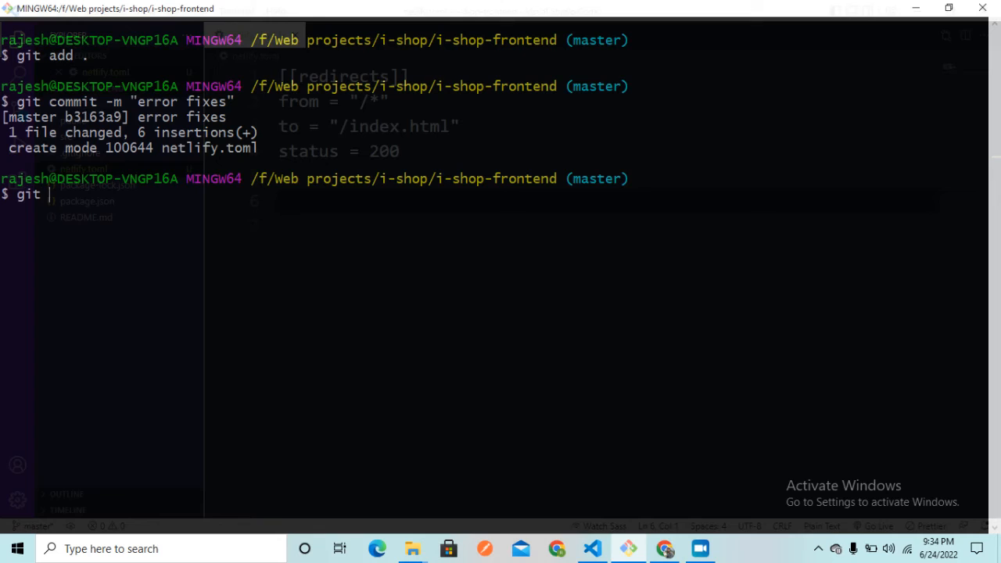
text(push o)
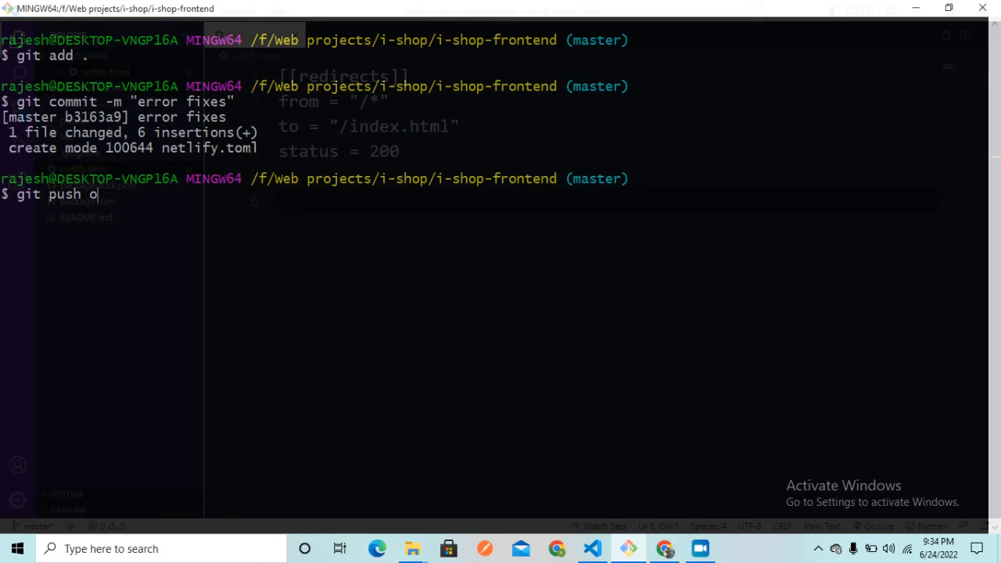
text(rigin mas)
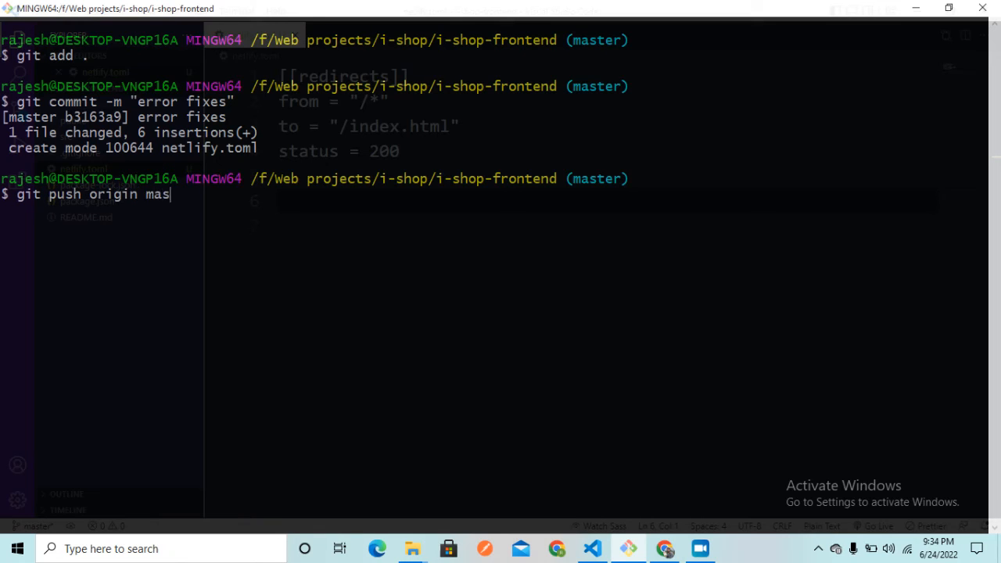
text(ter)
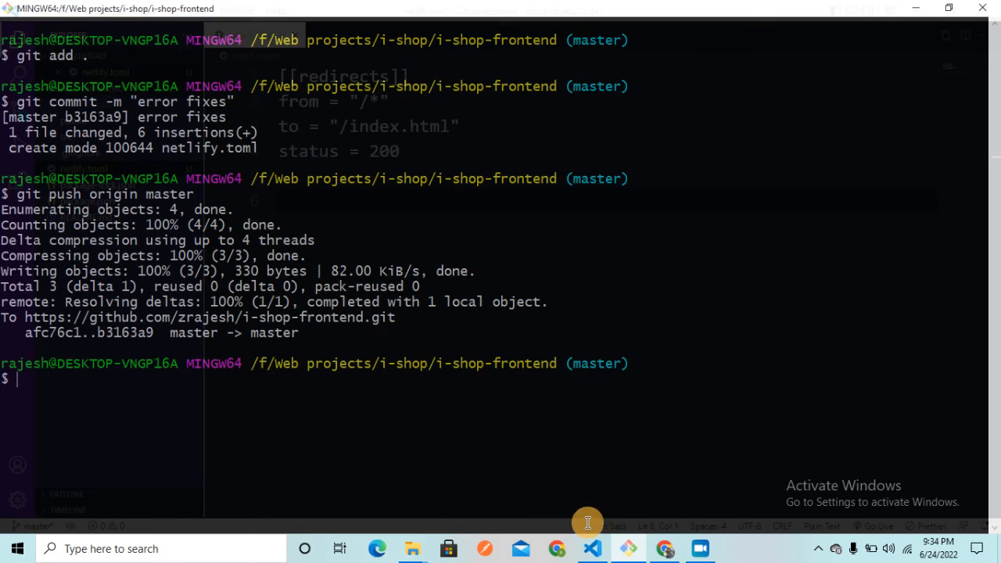
click(591, 547)
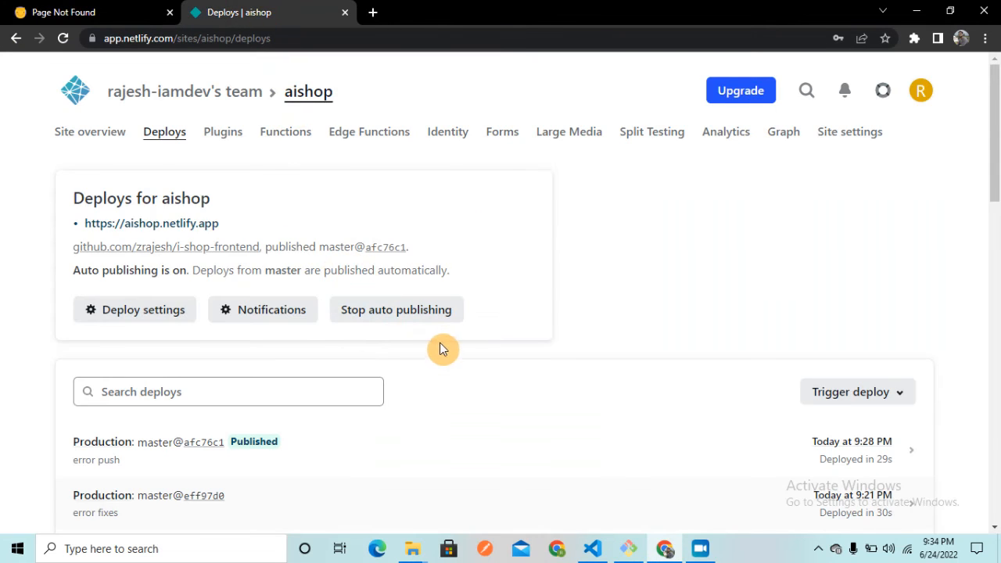
mouse_move(289, 460)
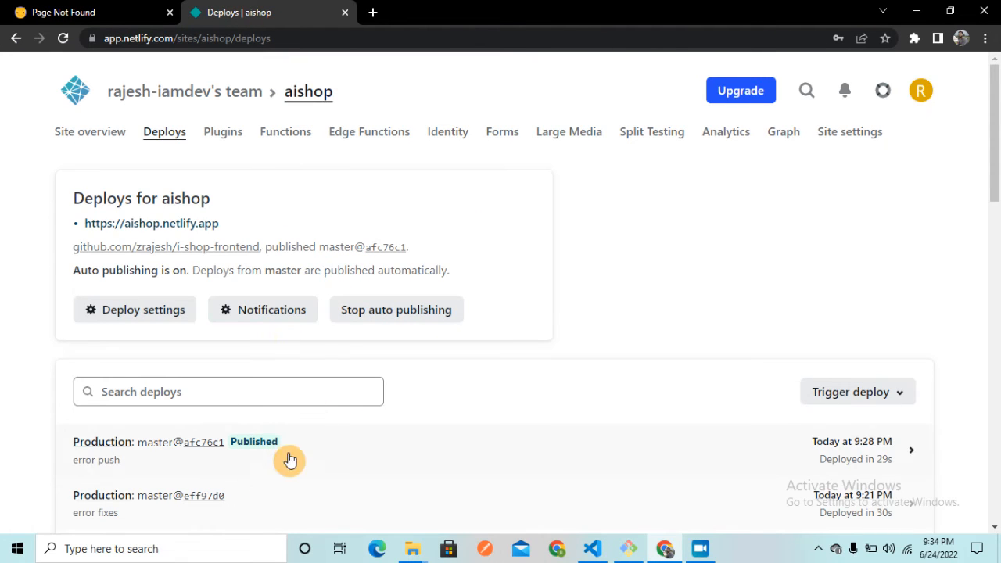
mouse_move(521, 384)
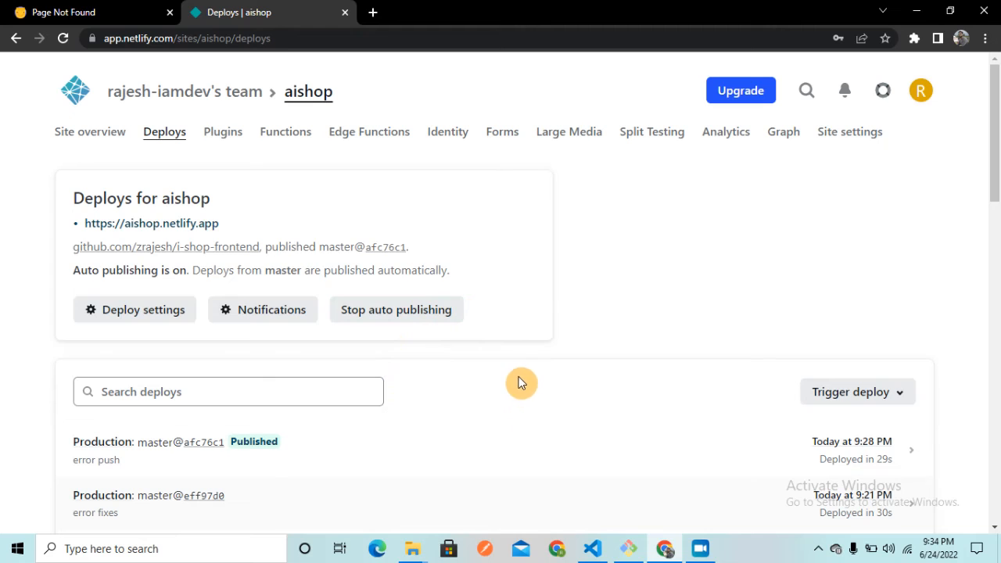
mouse_move(477, 366)
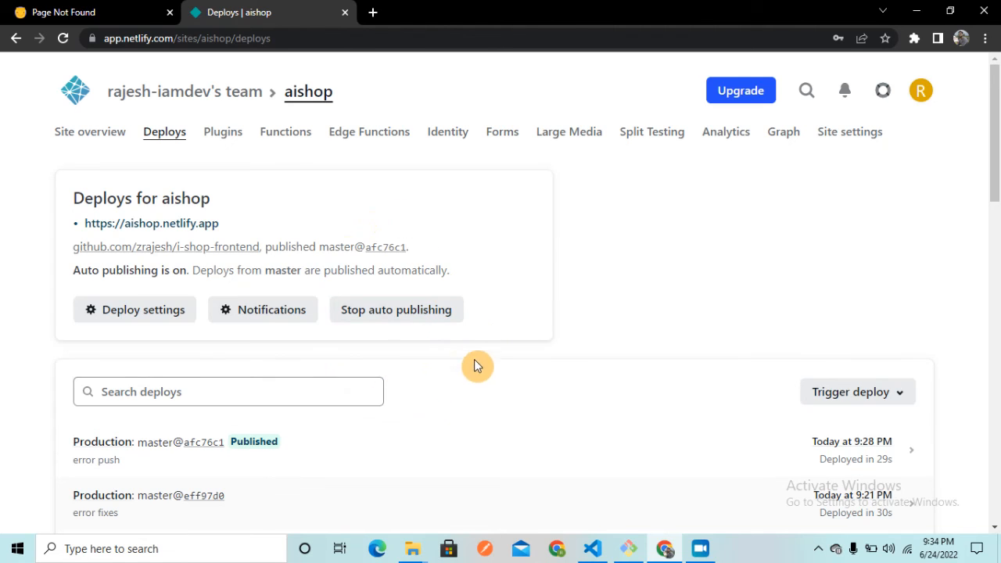
mouse_move(272, 216)
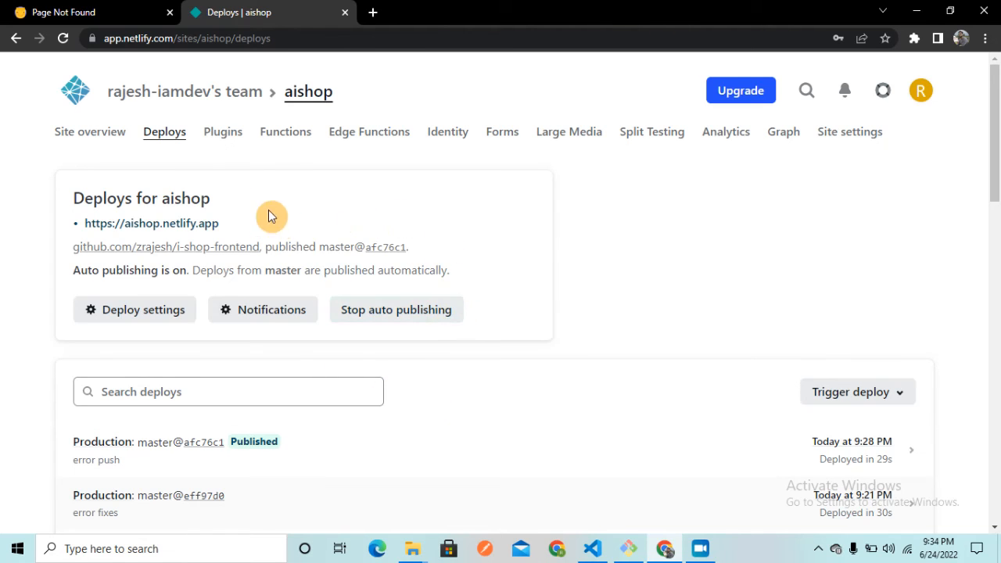
mouse_move(75, 34)
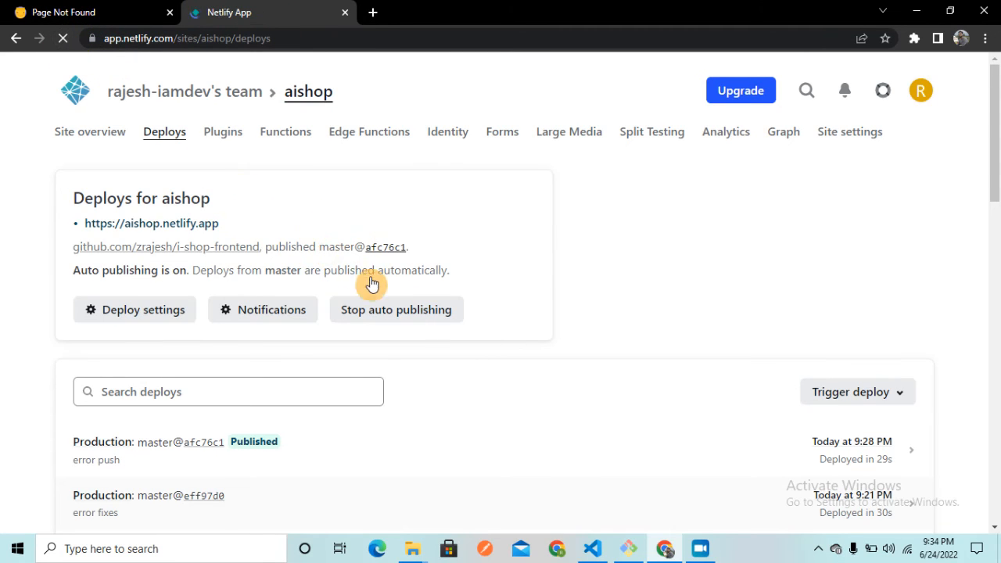
mouse_move(353, 372)
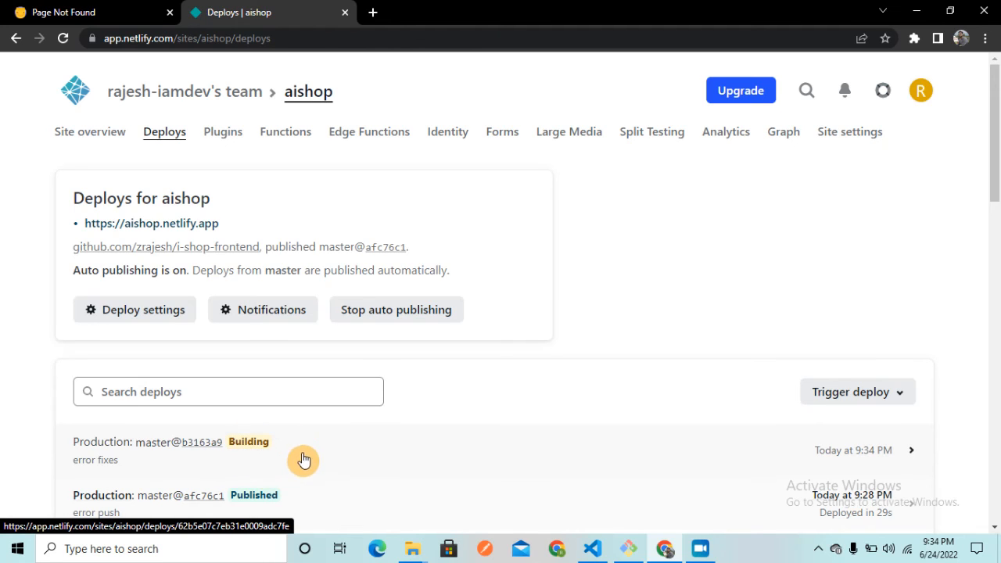
mouse_move(354, 457)
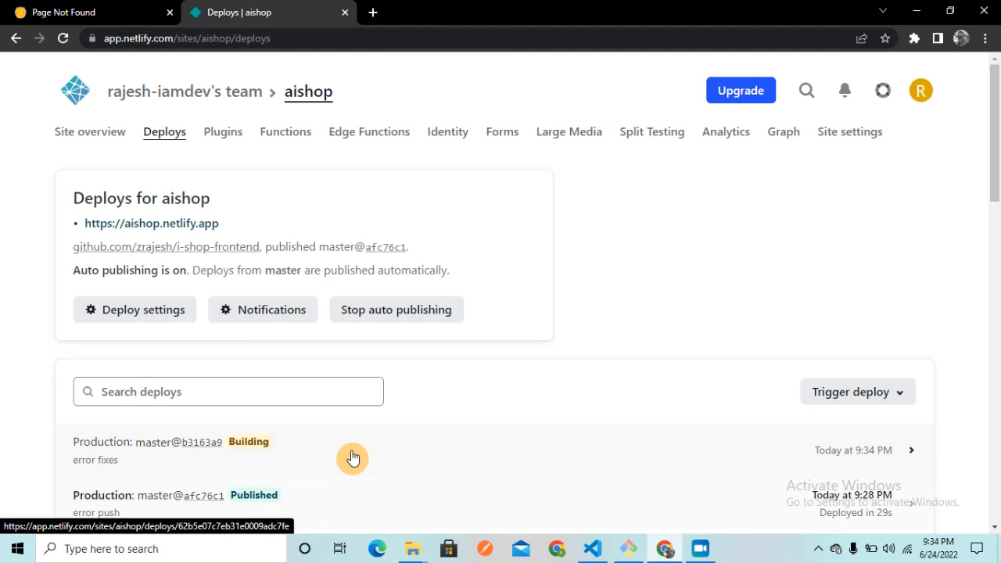
mouse_move(354, 457)
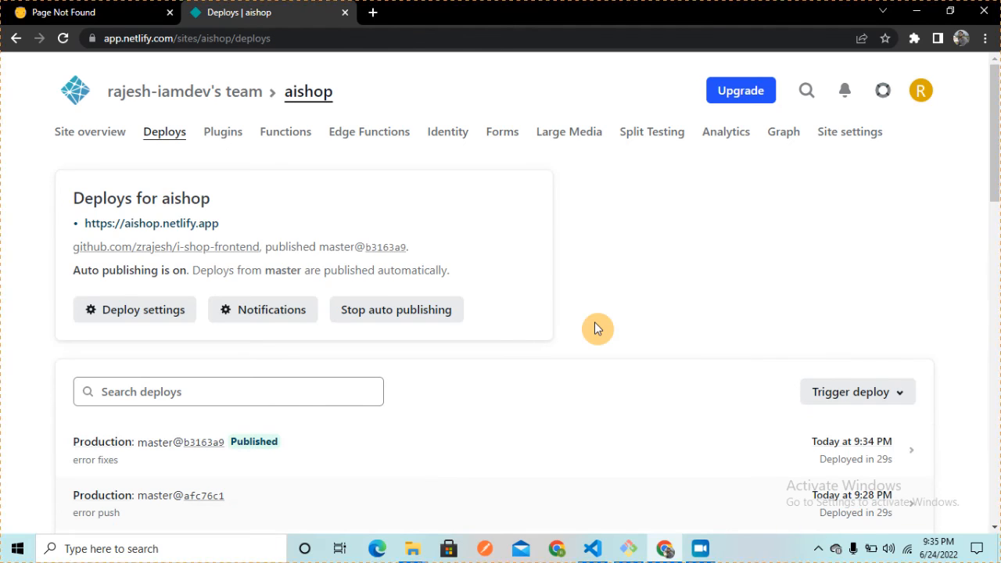
Open the live aishop.netlify.app site once the error fixes deploy is published
scroll(down, 3)
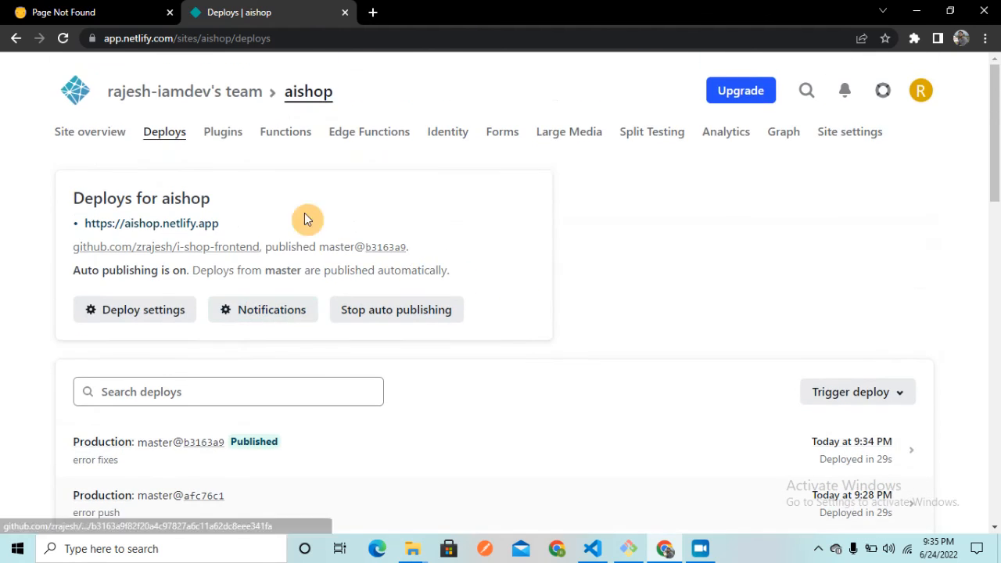
click(91, 13)
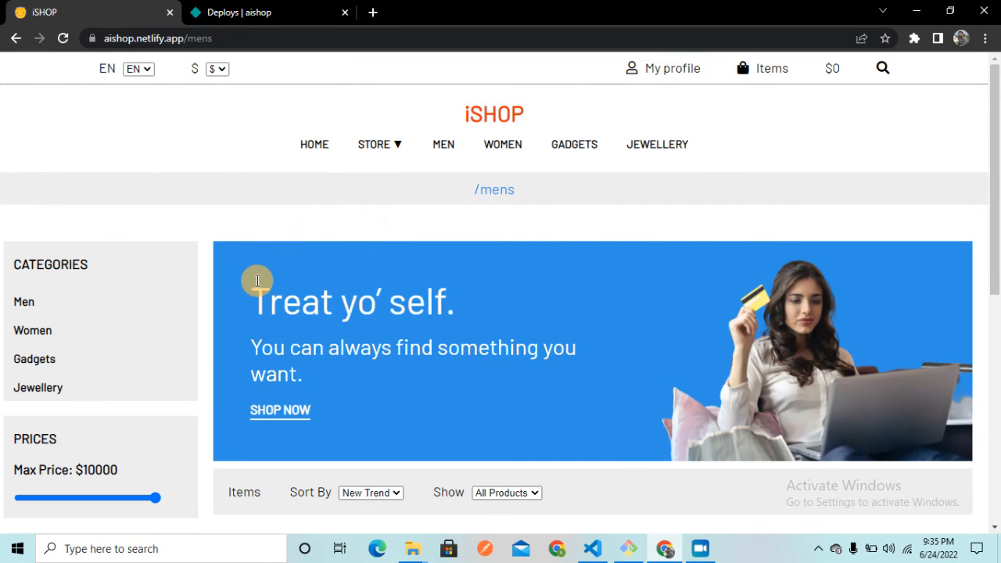
mouse_move(419, 275)
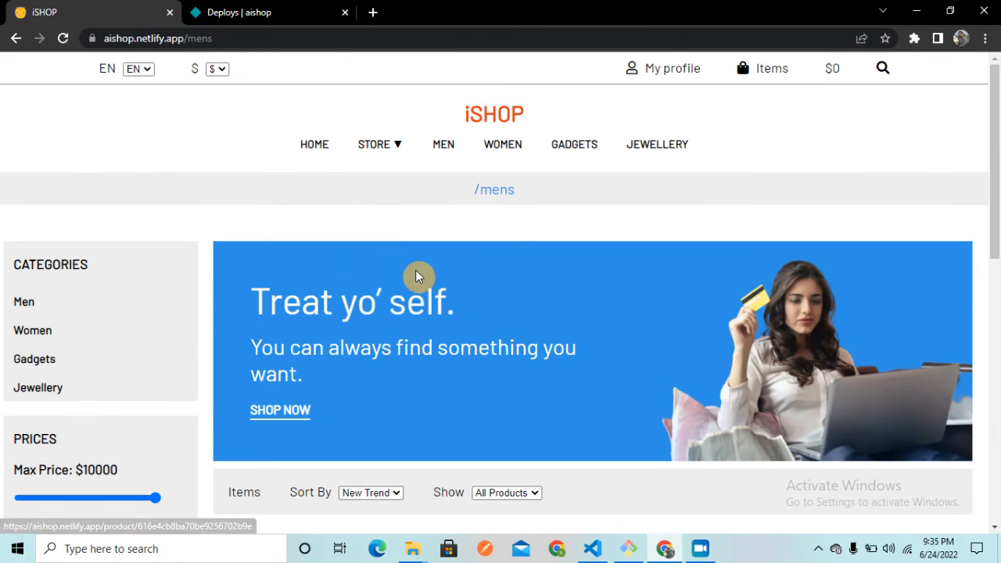
Confirm the Women and Gadgets category routes load, then return to VS Code
click(504, 143)
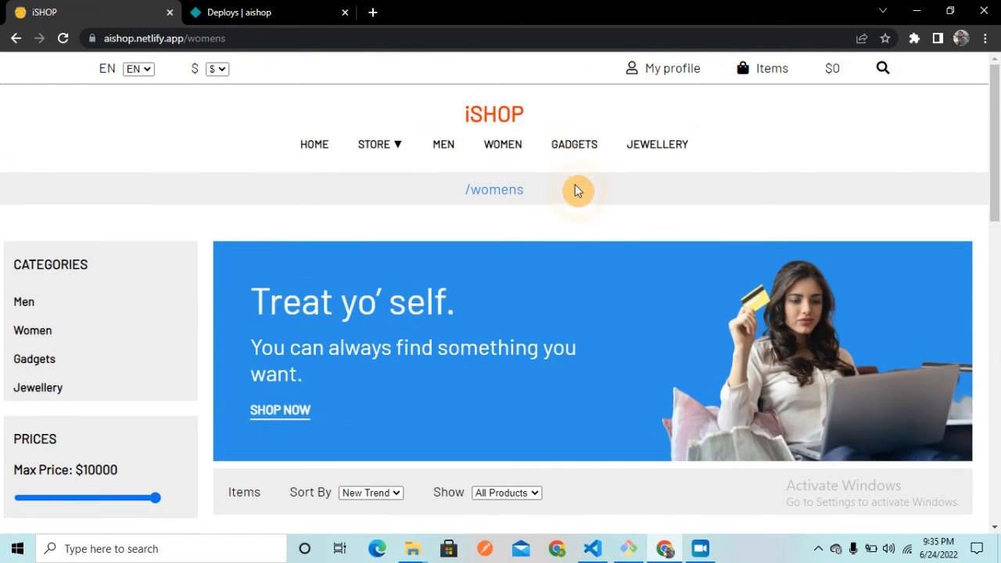
scroll(down, 3)
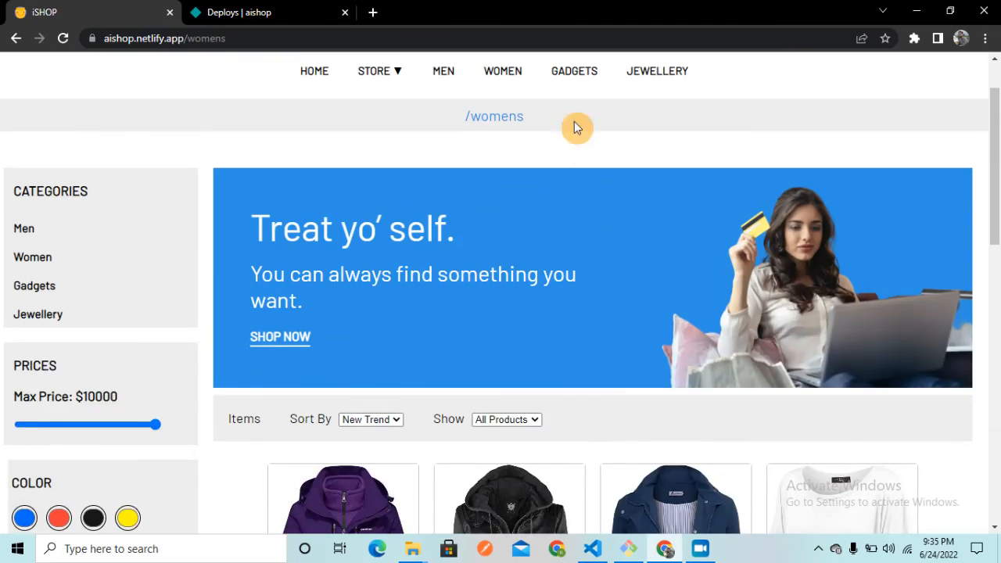
click(574, 70)
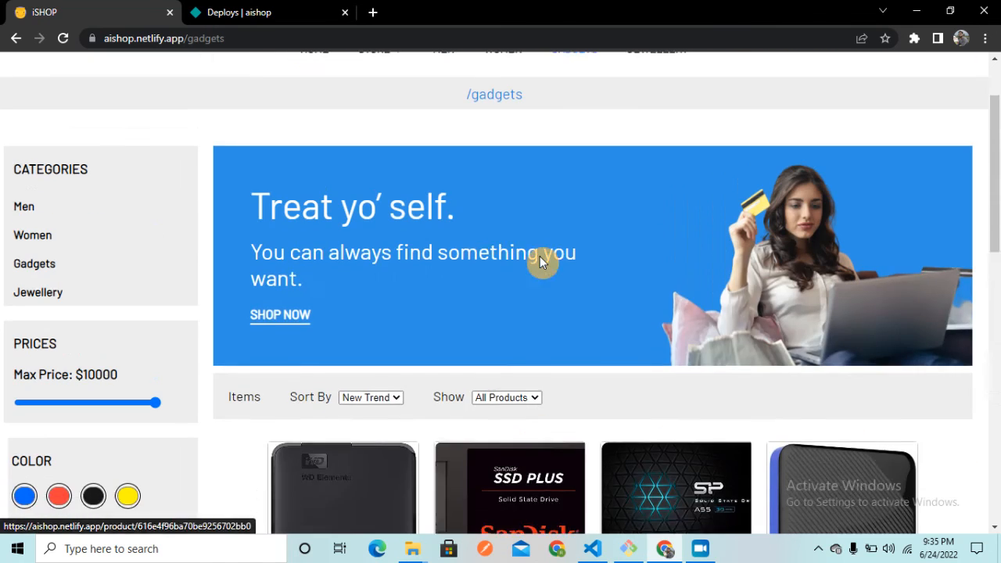
click(62, 38)
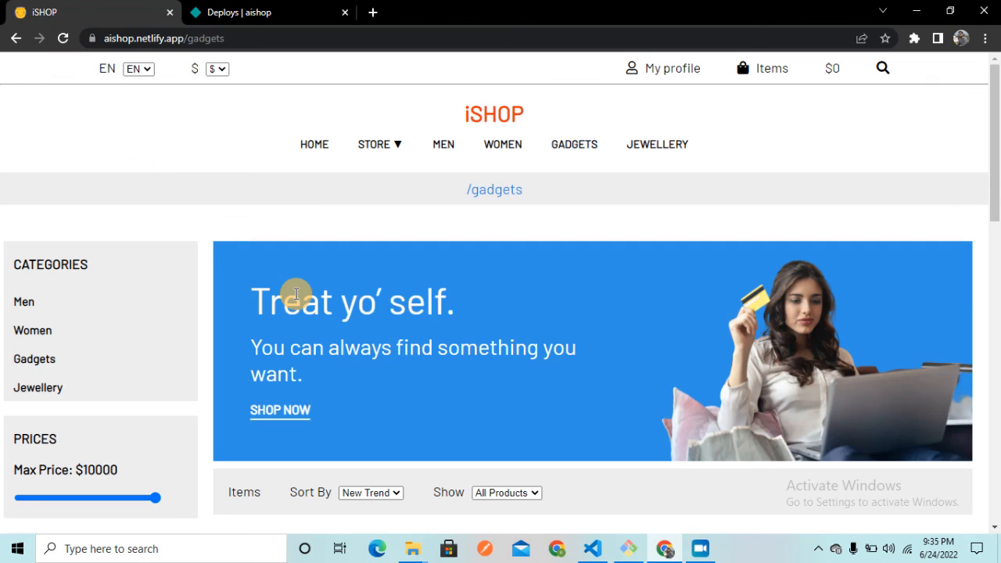
click(591, 548)
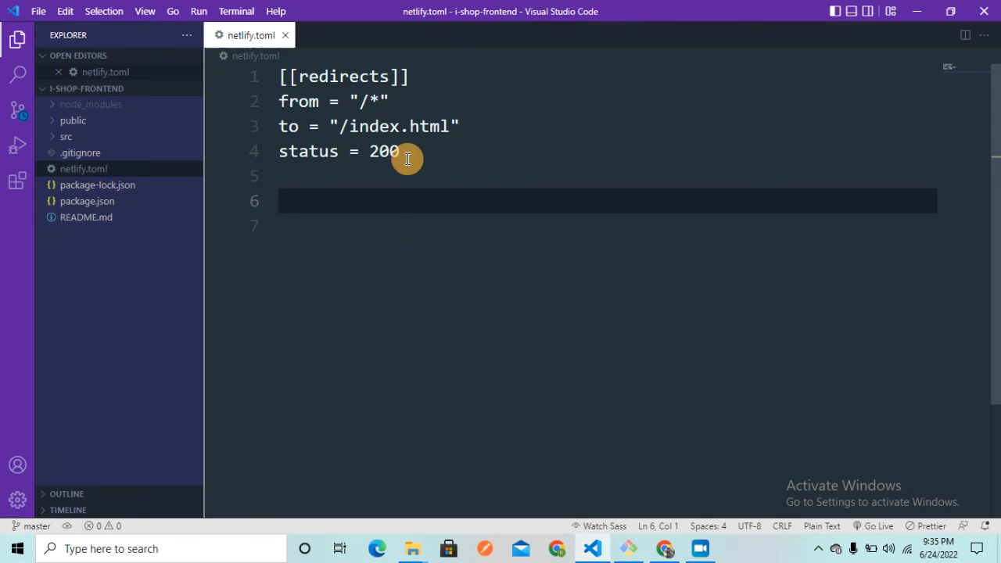
click(351, 175)
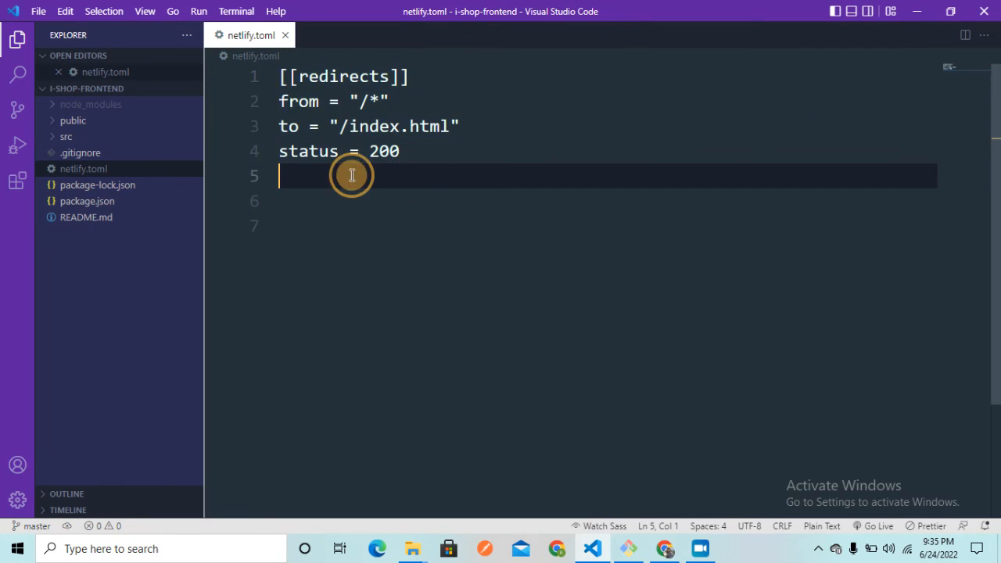
mouse_move(457, 196)
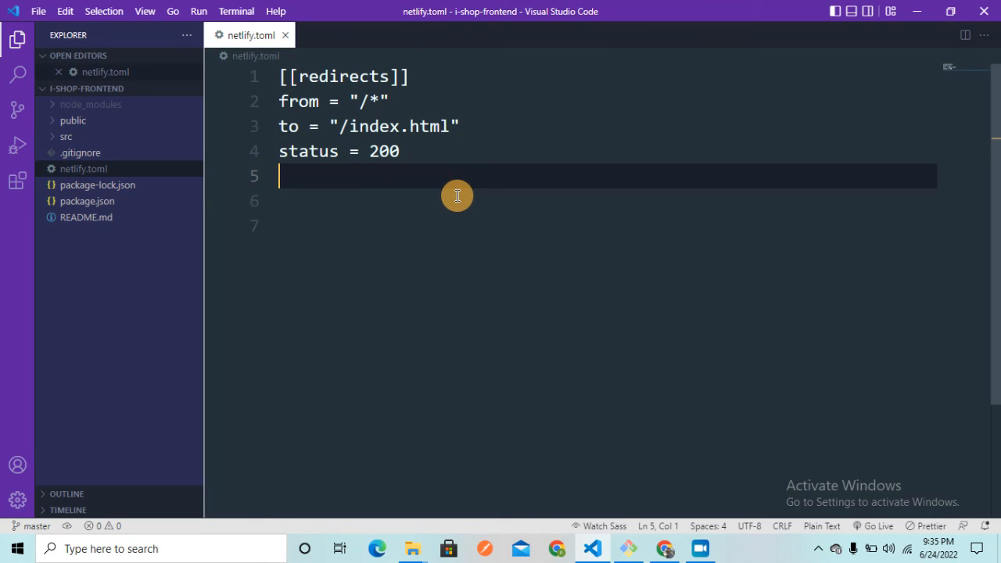